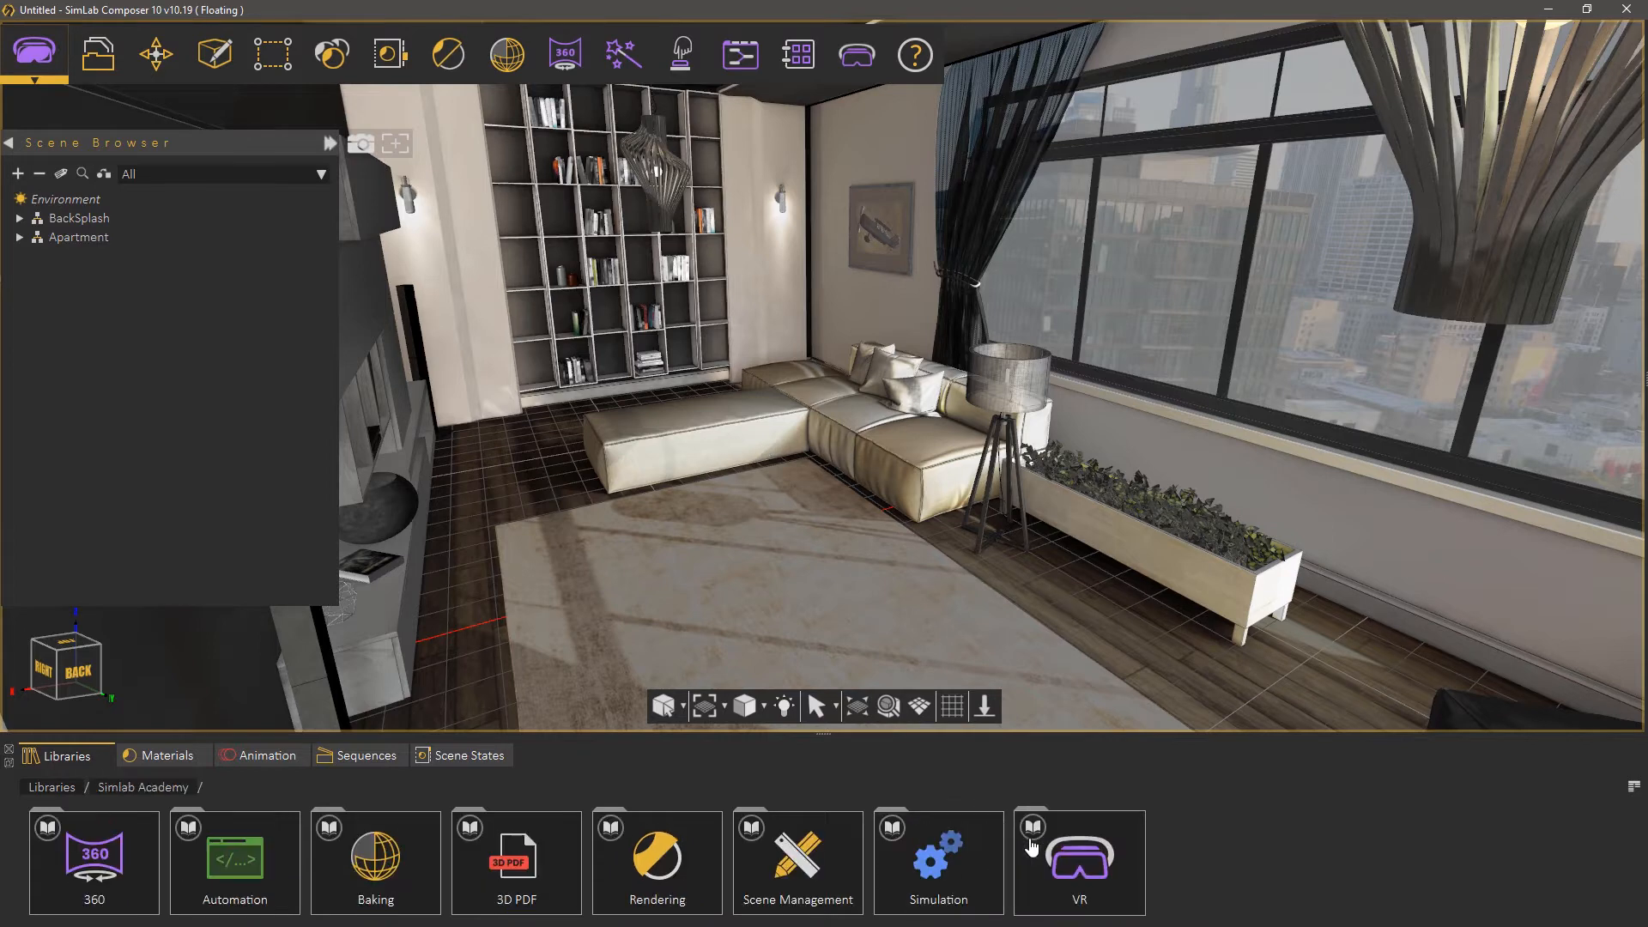
Open the Simlab Academy Scene Management Optimization tutorials listing Mesh Decimation.
click(796, 862)
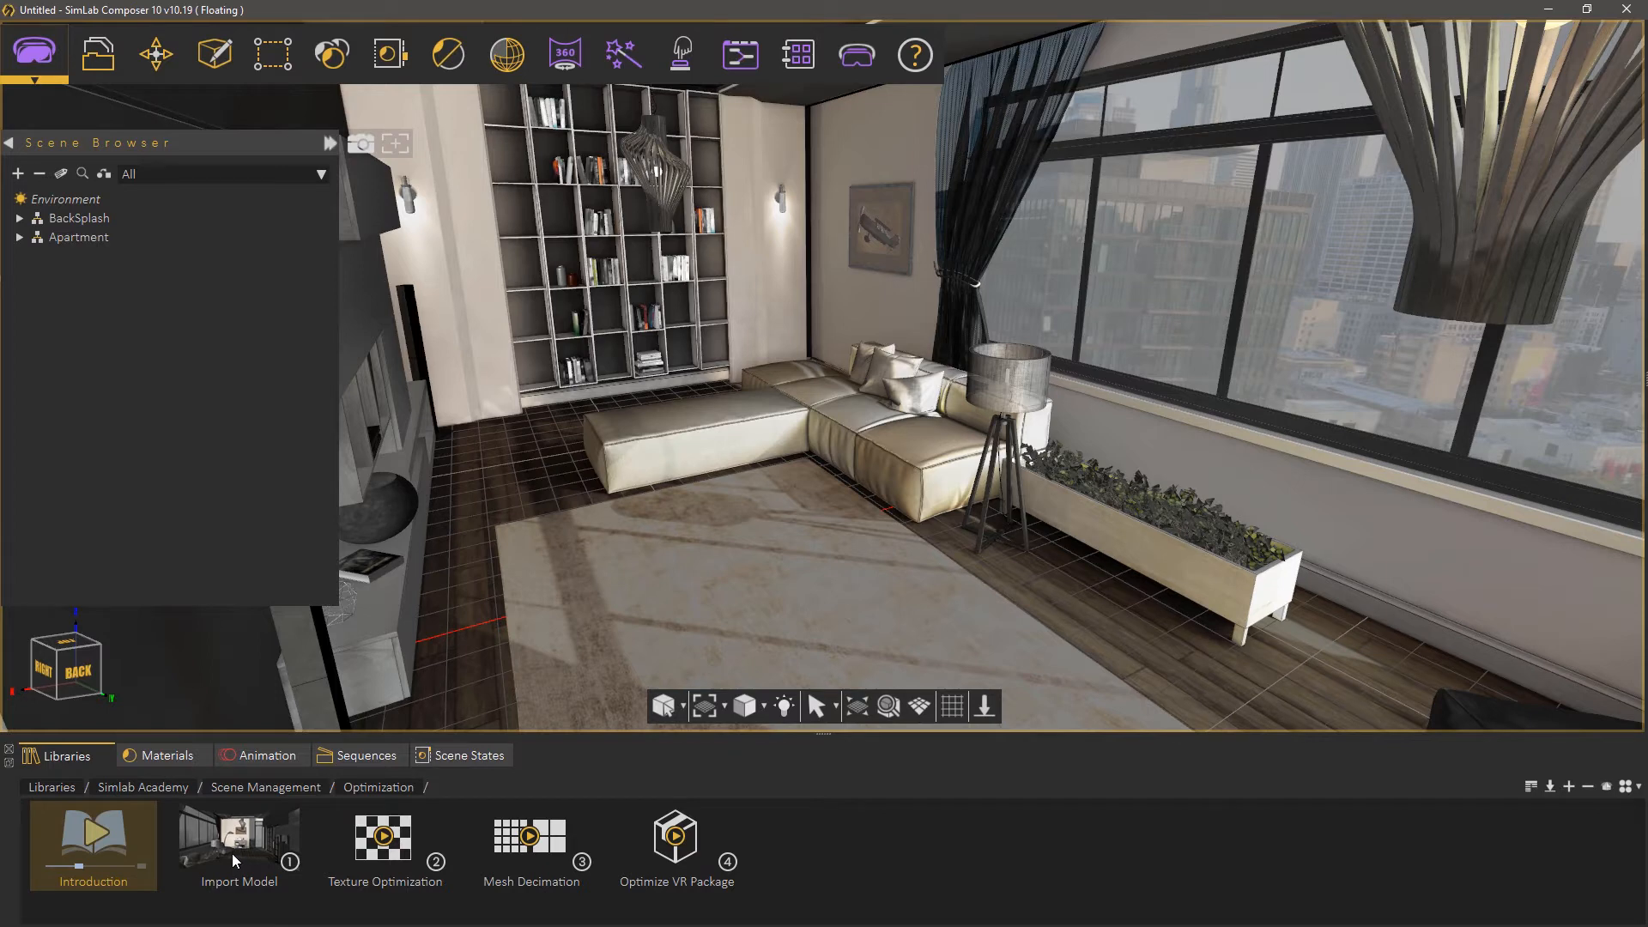
mouse_move(814, 411)
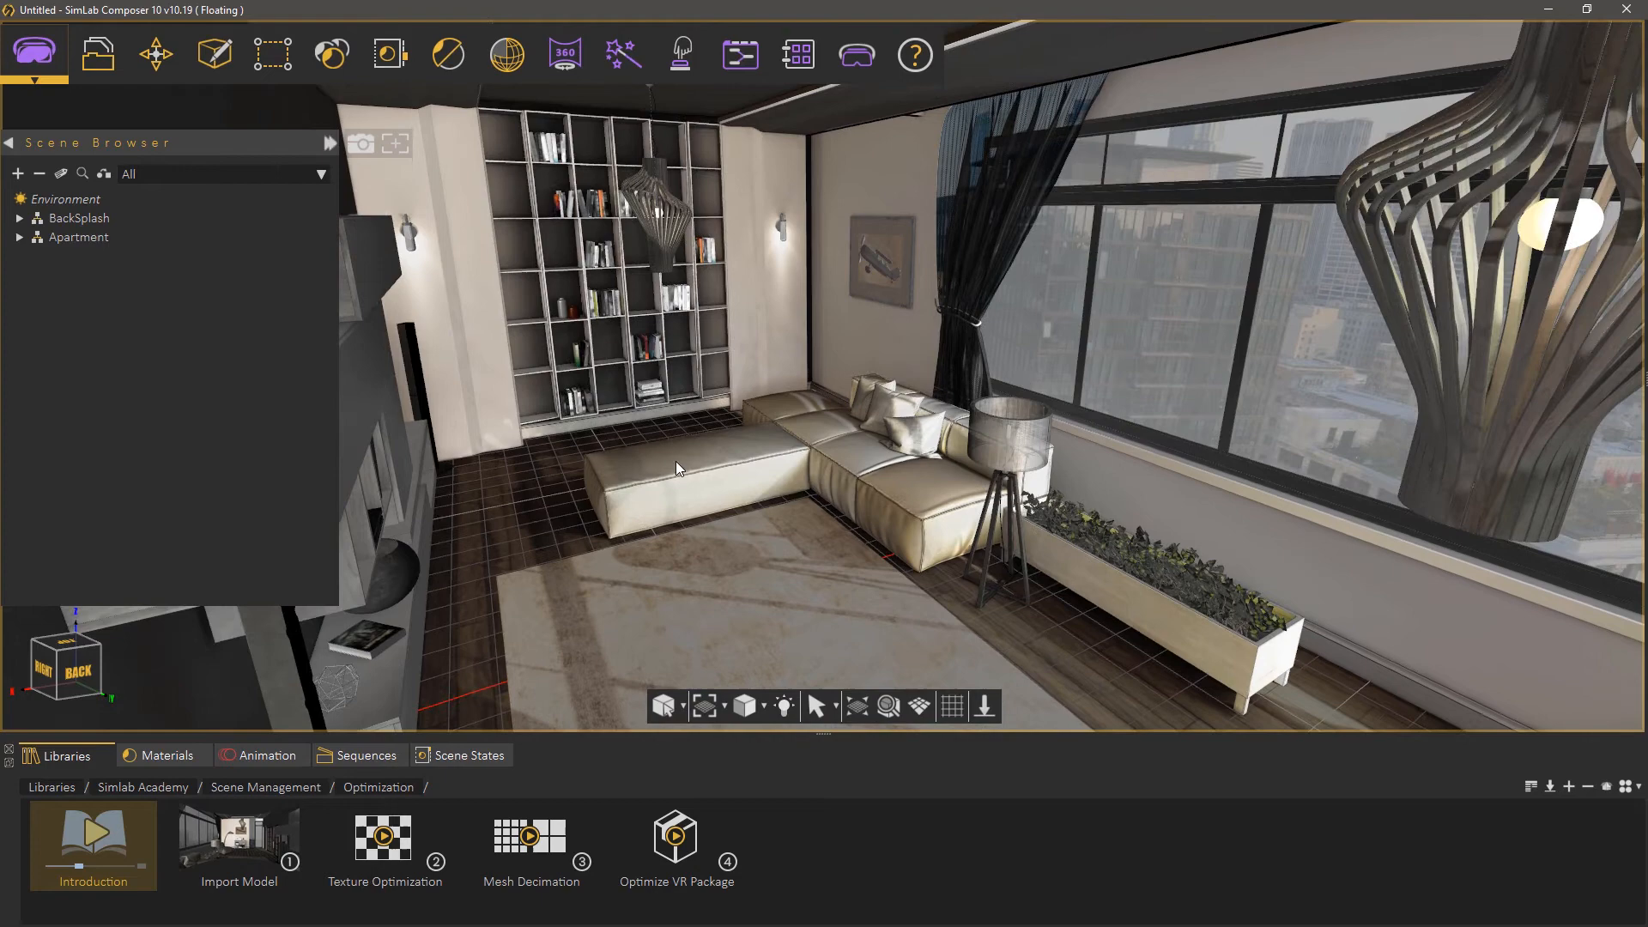
Check the chaise piece's geometry info: 167,720 vertices and 326,850 polygons.
click(679, 468)
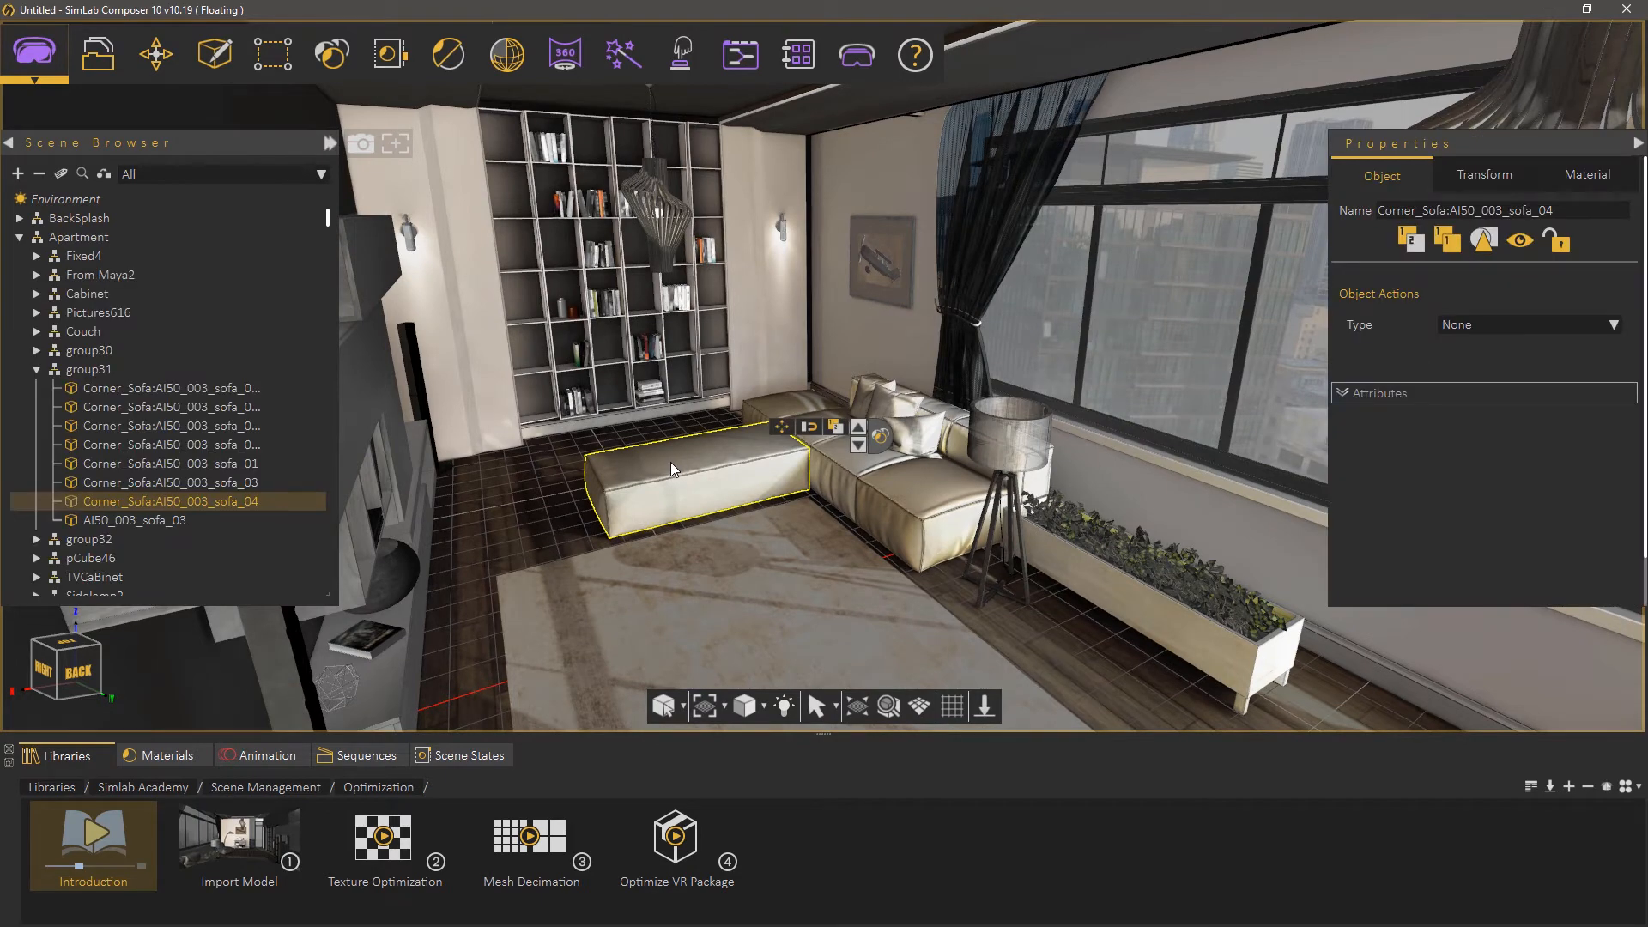
click(271, 53)
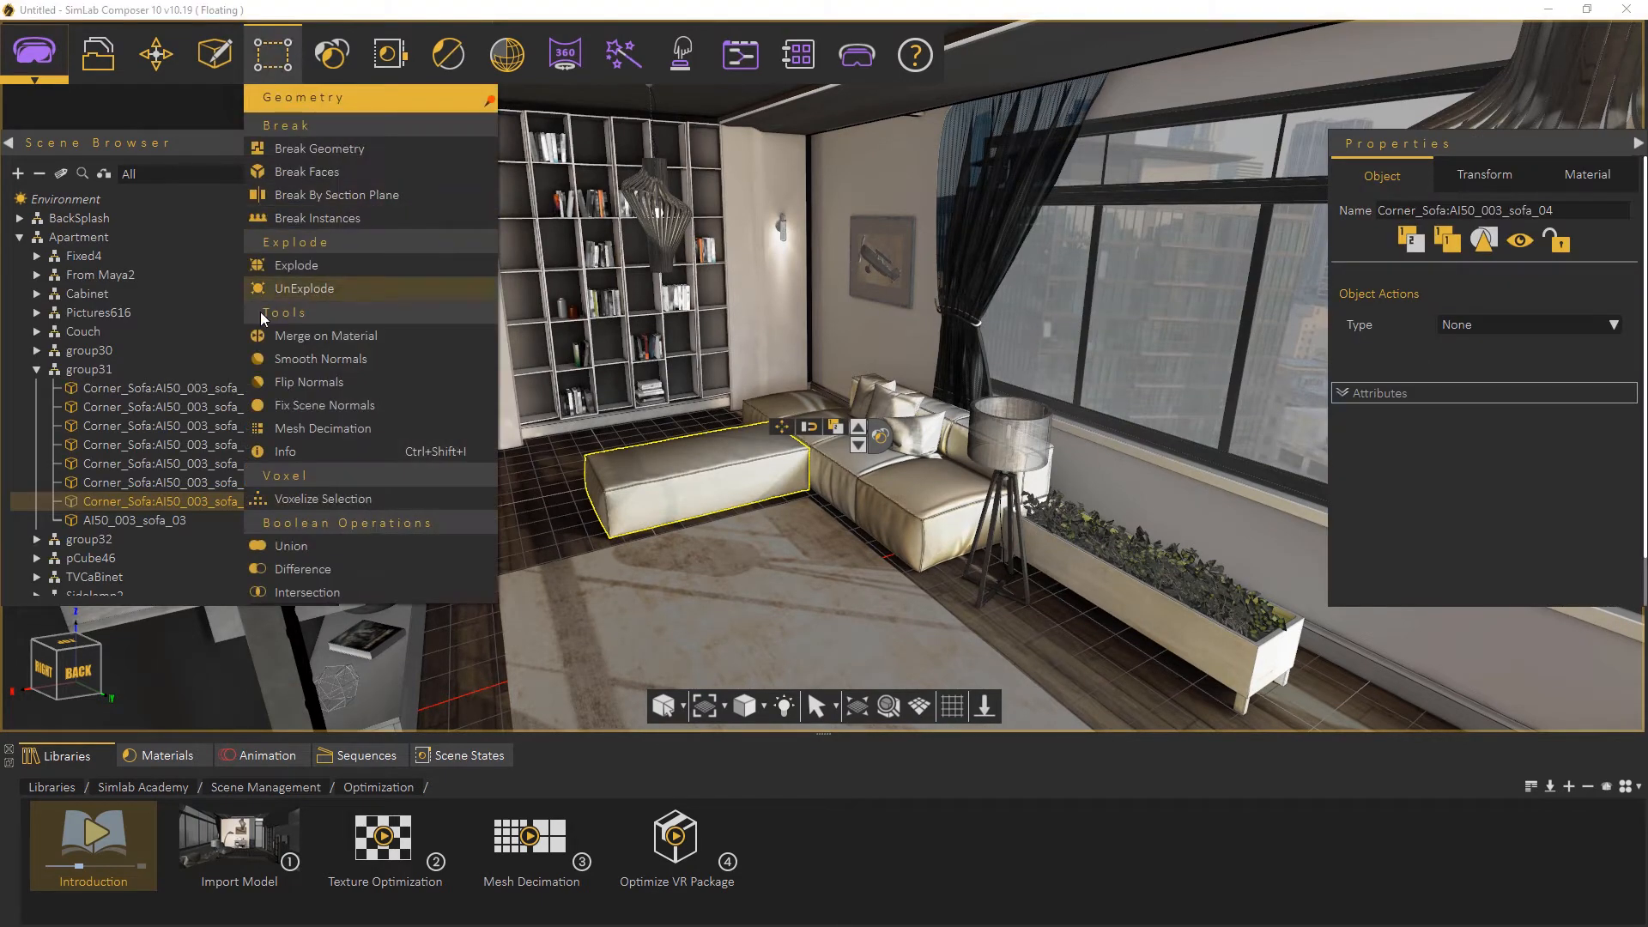
click(286, 451)
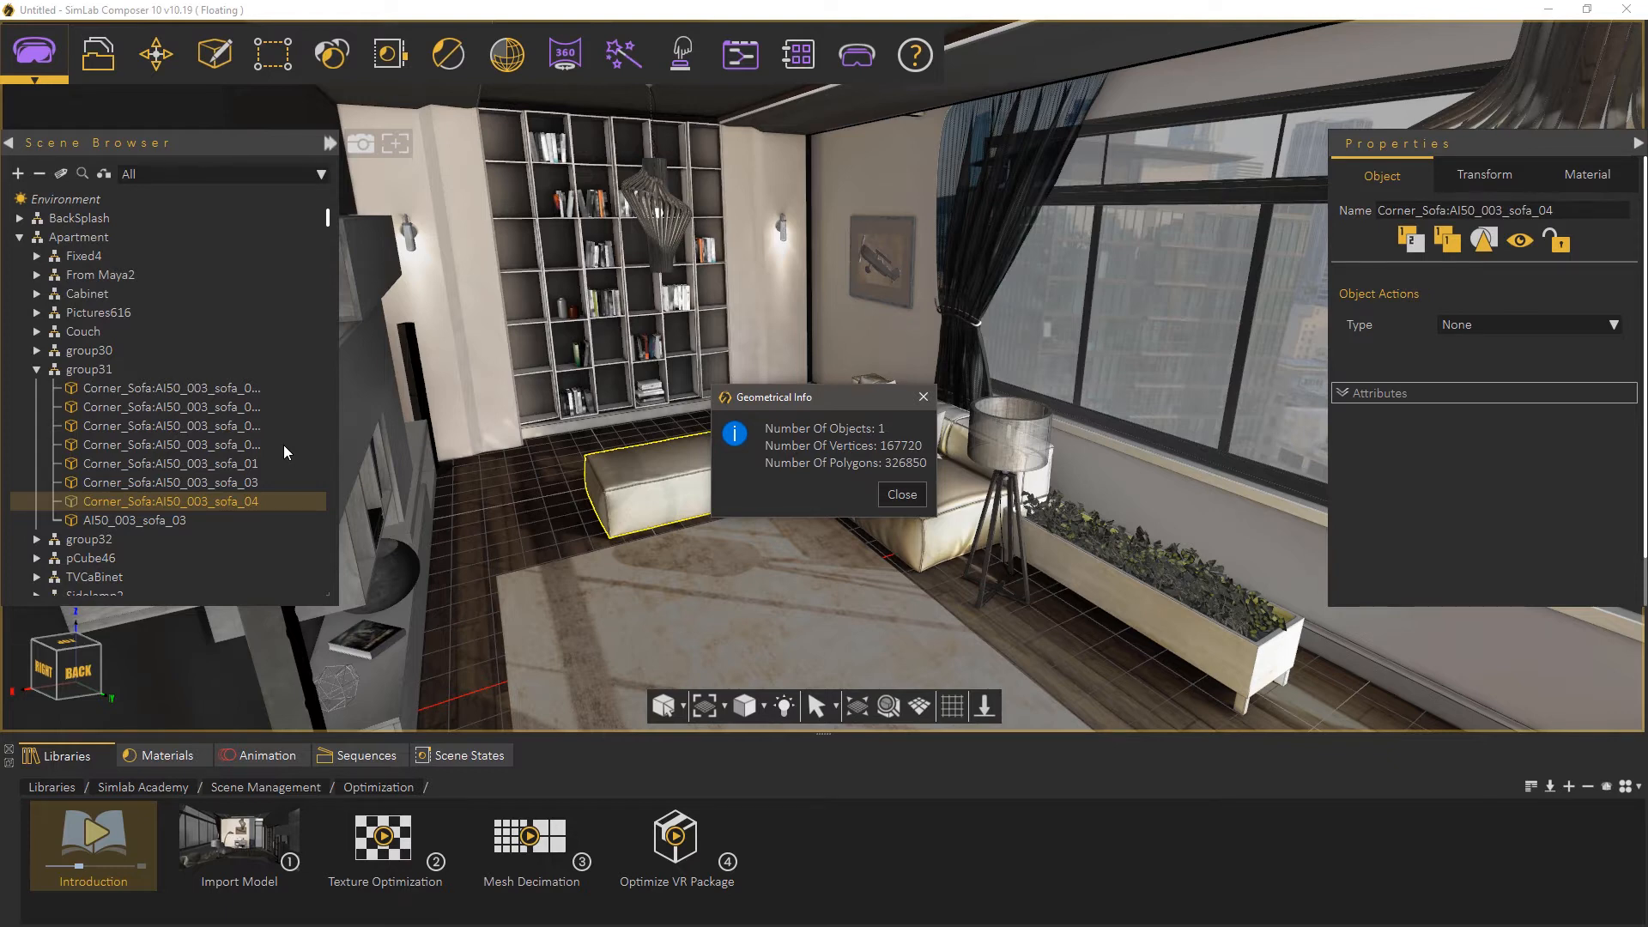
mouse_move(886, 475)
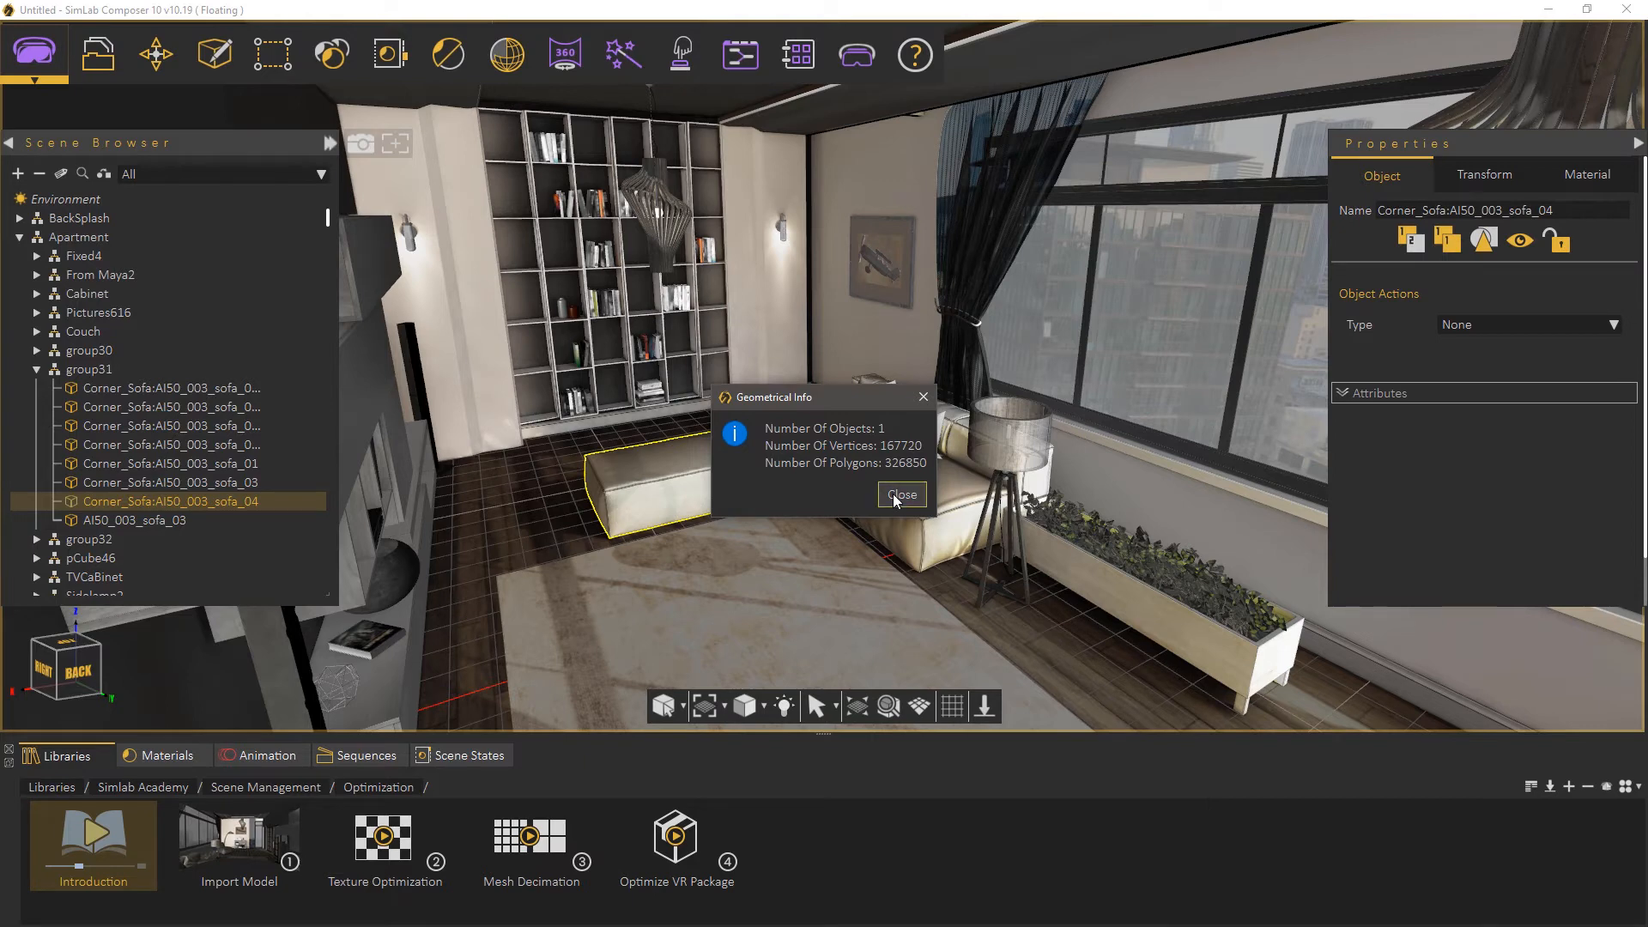
click(901, 494)
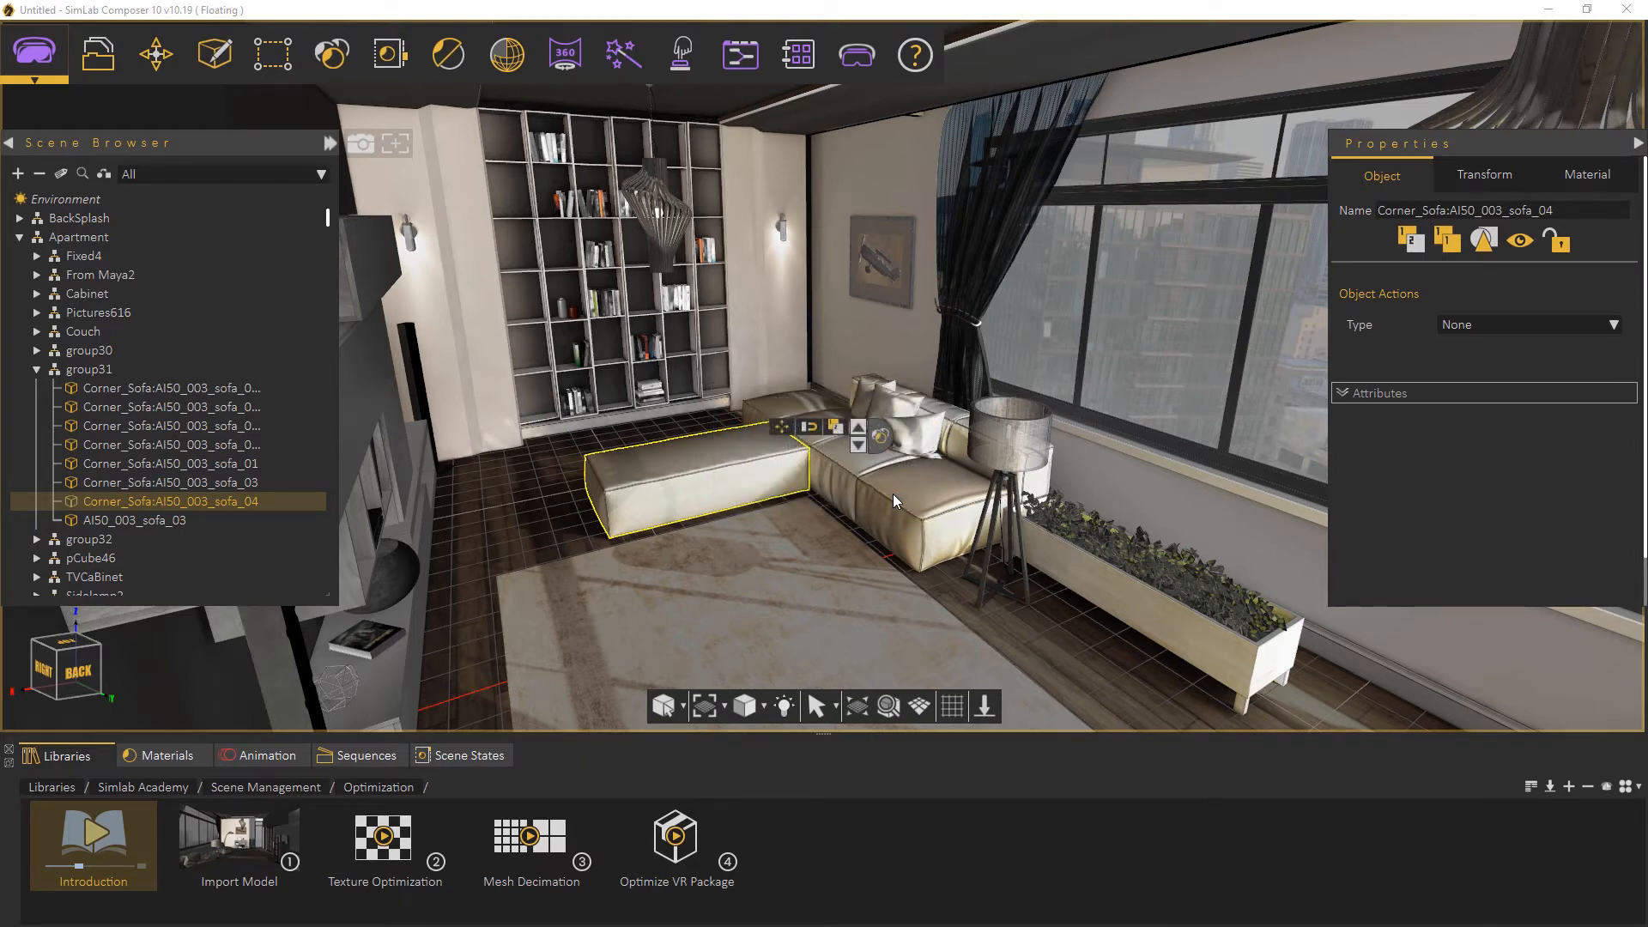
Run Mesh Decimation on the chaise piece with an 80 percent reduction.
click(271, 53)
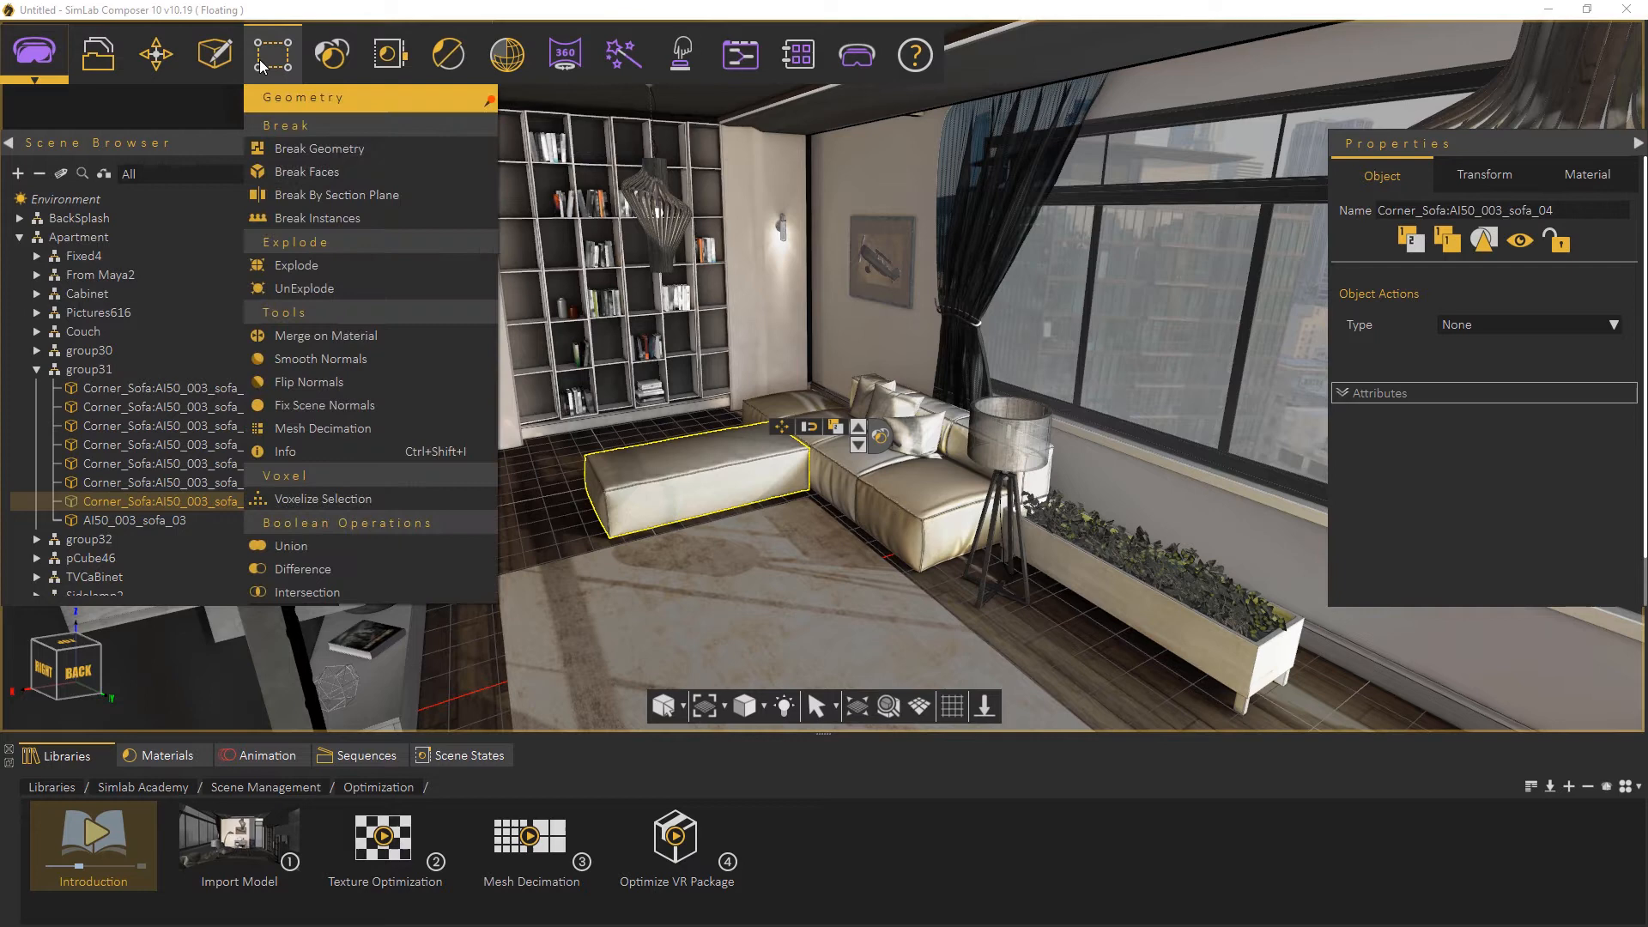
mouse_move(329, 436)
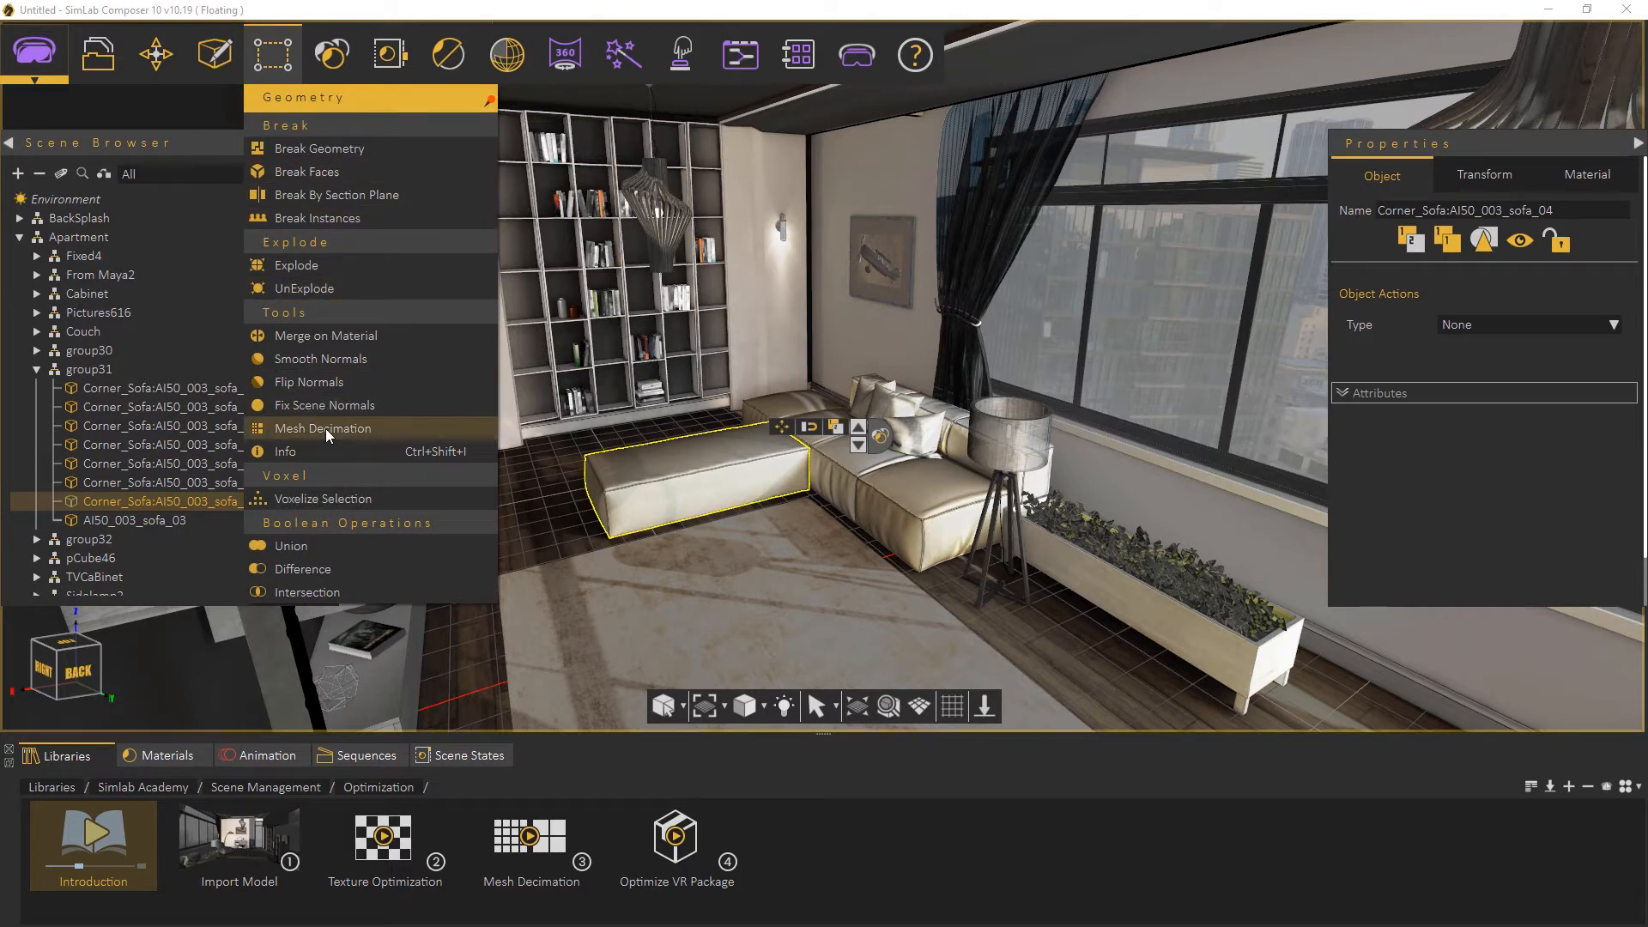
click(323, 428)
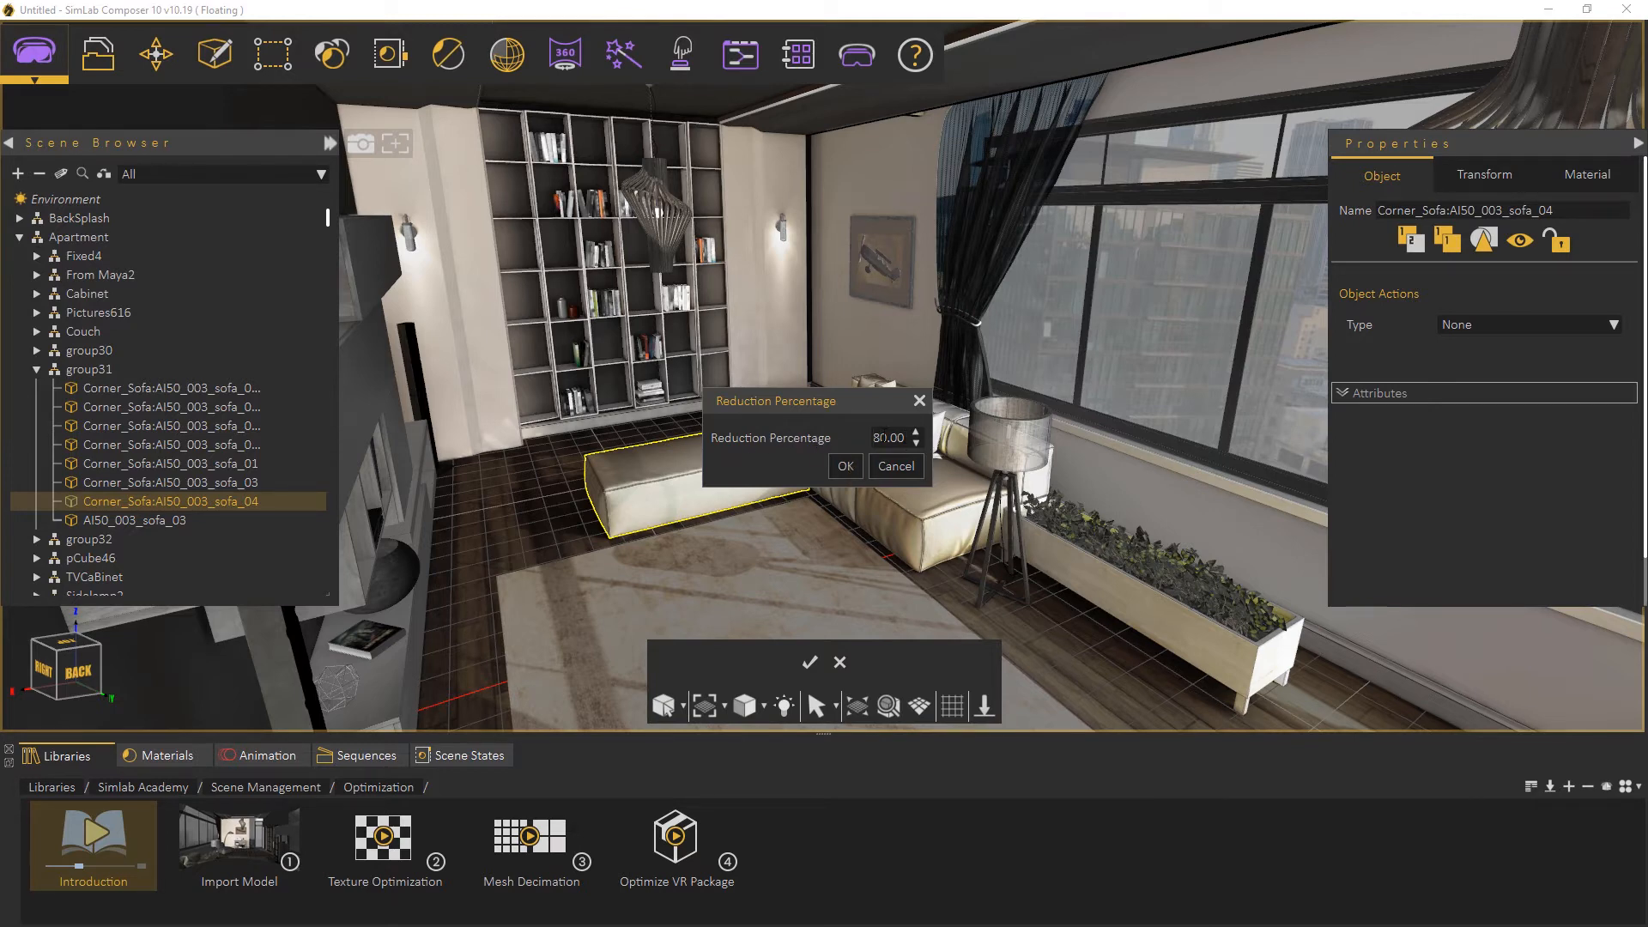
click(844, 466)
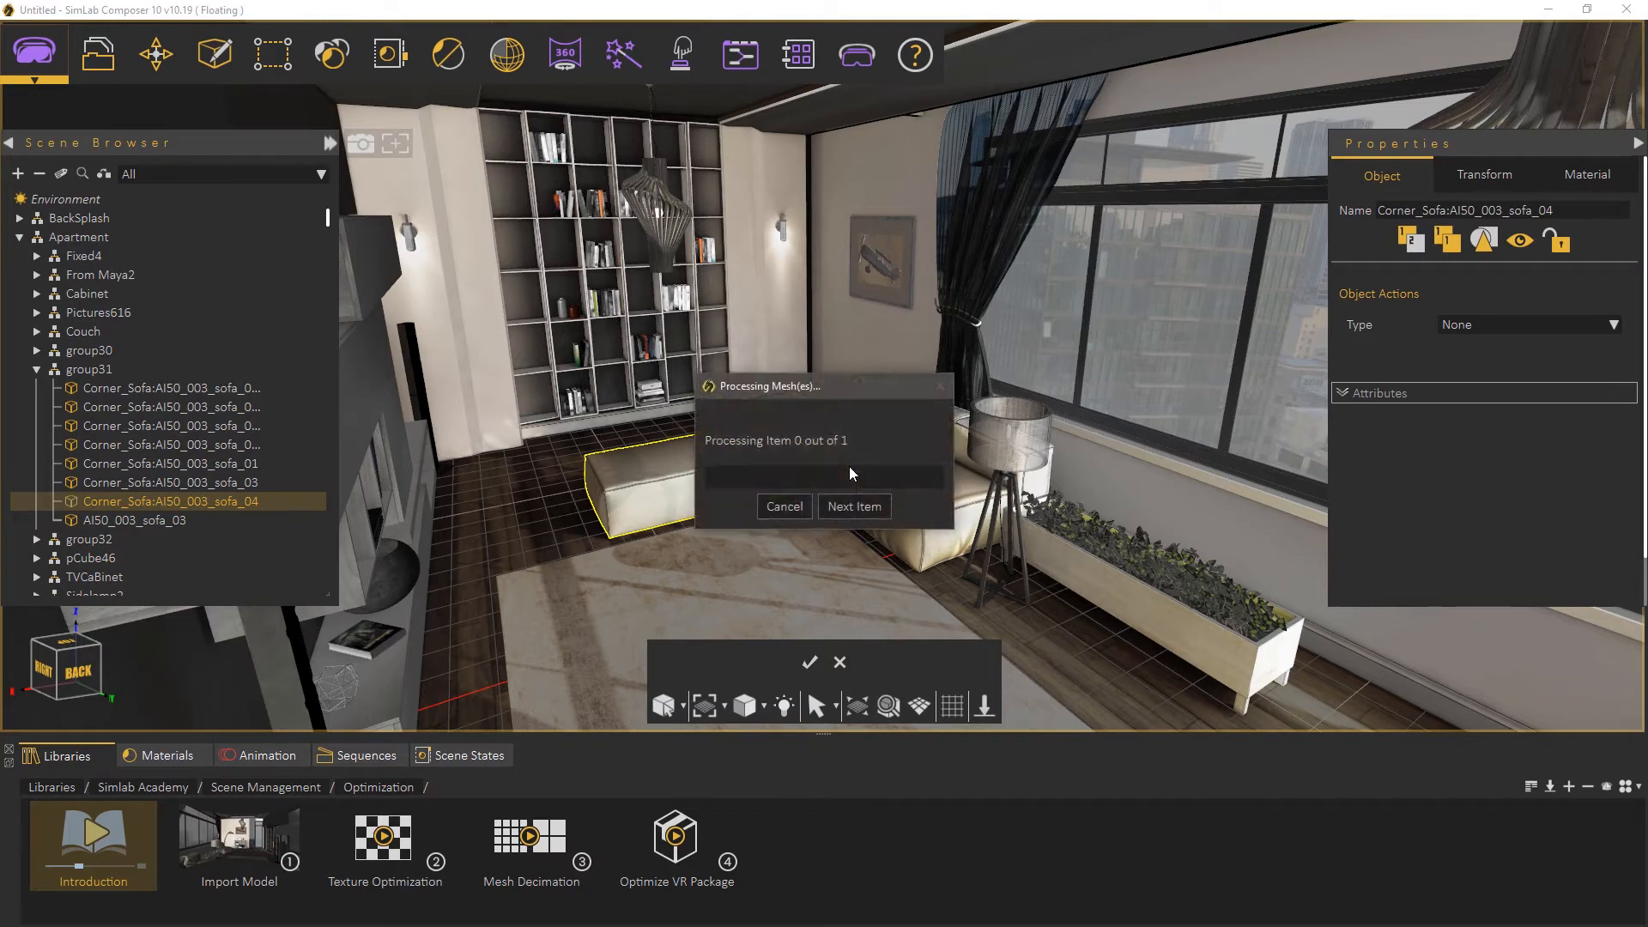
click(852, 506)
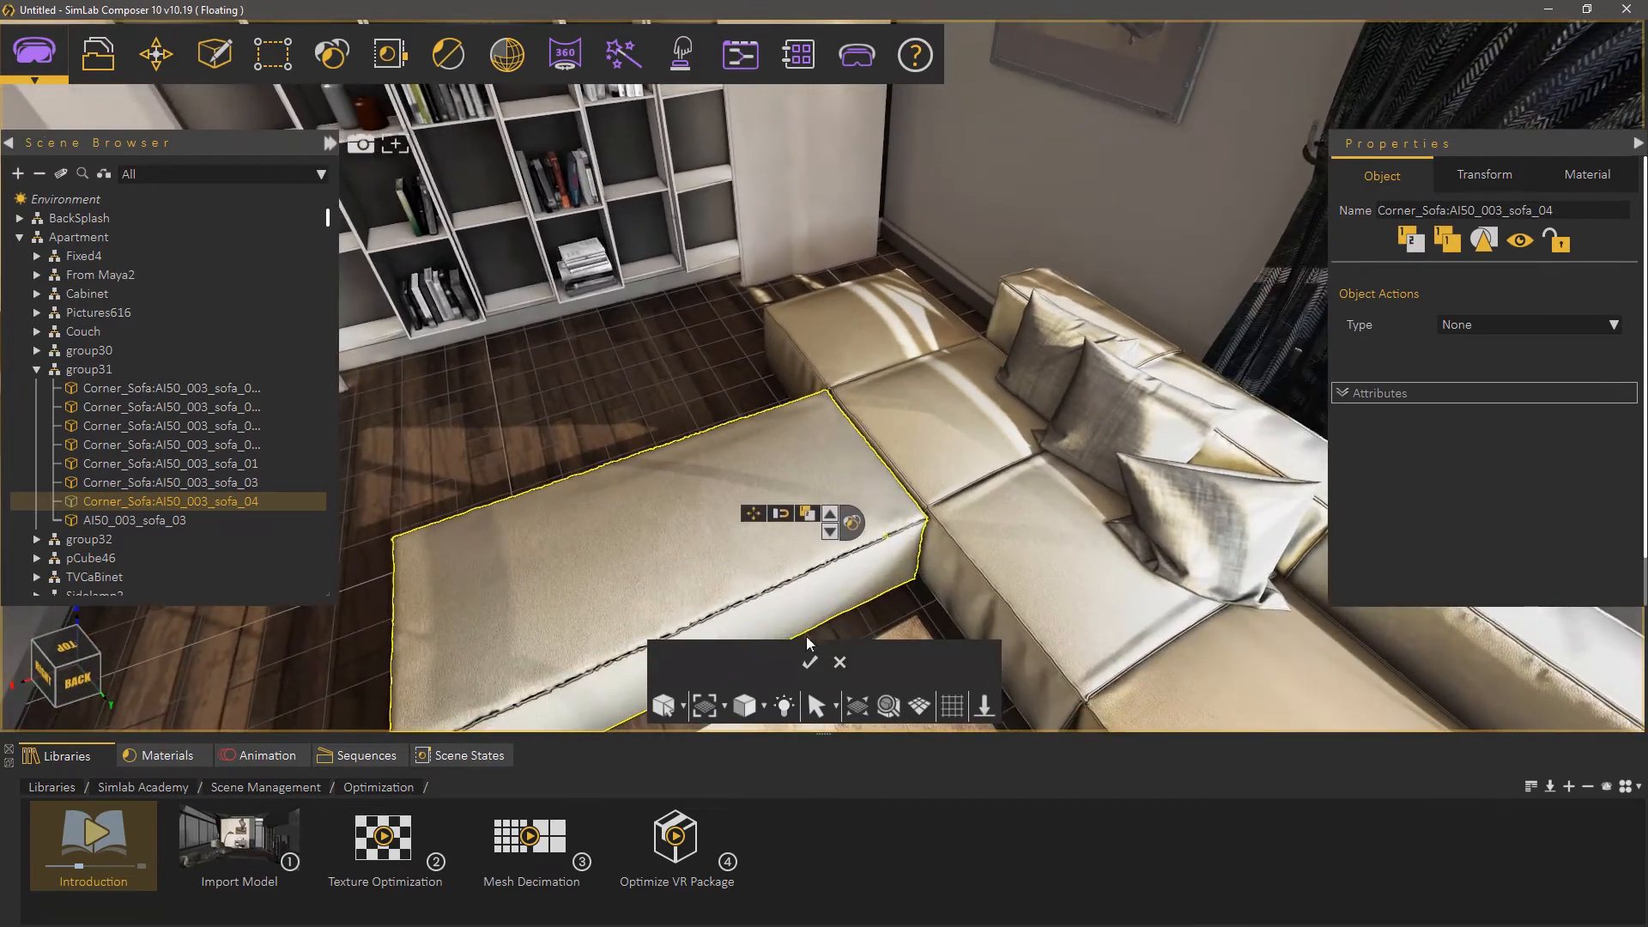
Verify the decimated chaise now has 37,306 vertices and 65,369 polygons.
click(810, 661)
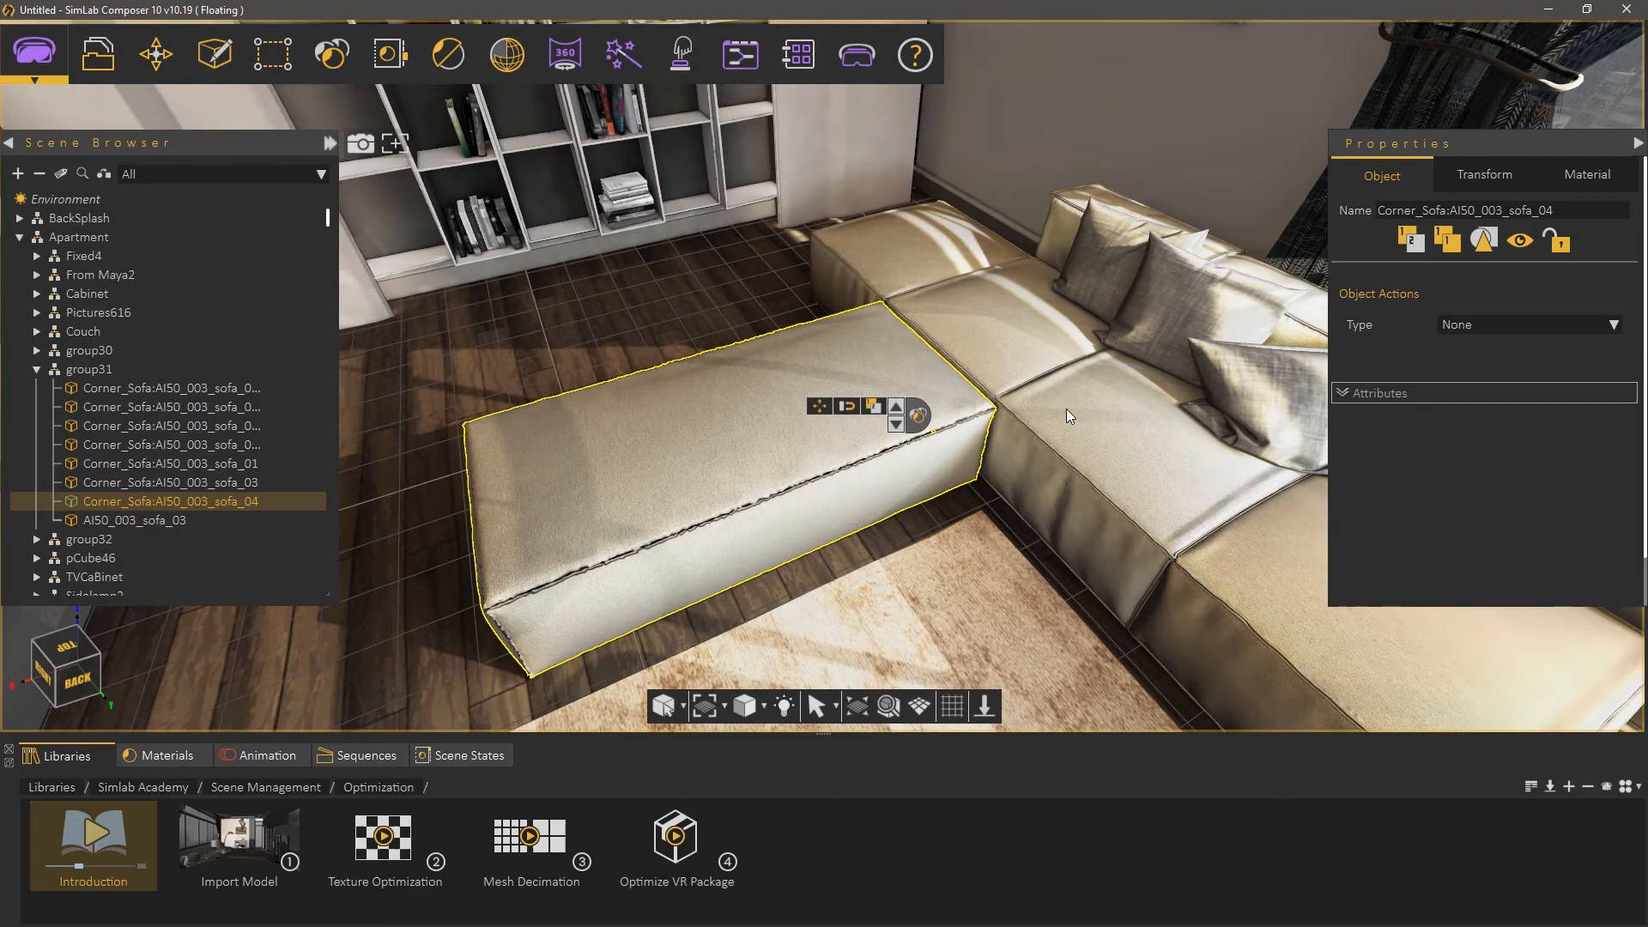
click(271, 53)
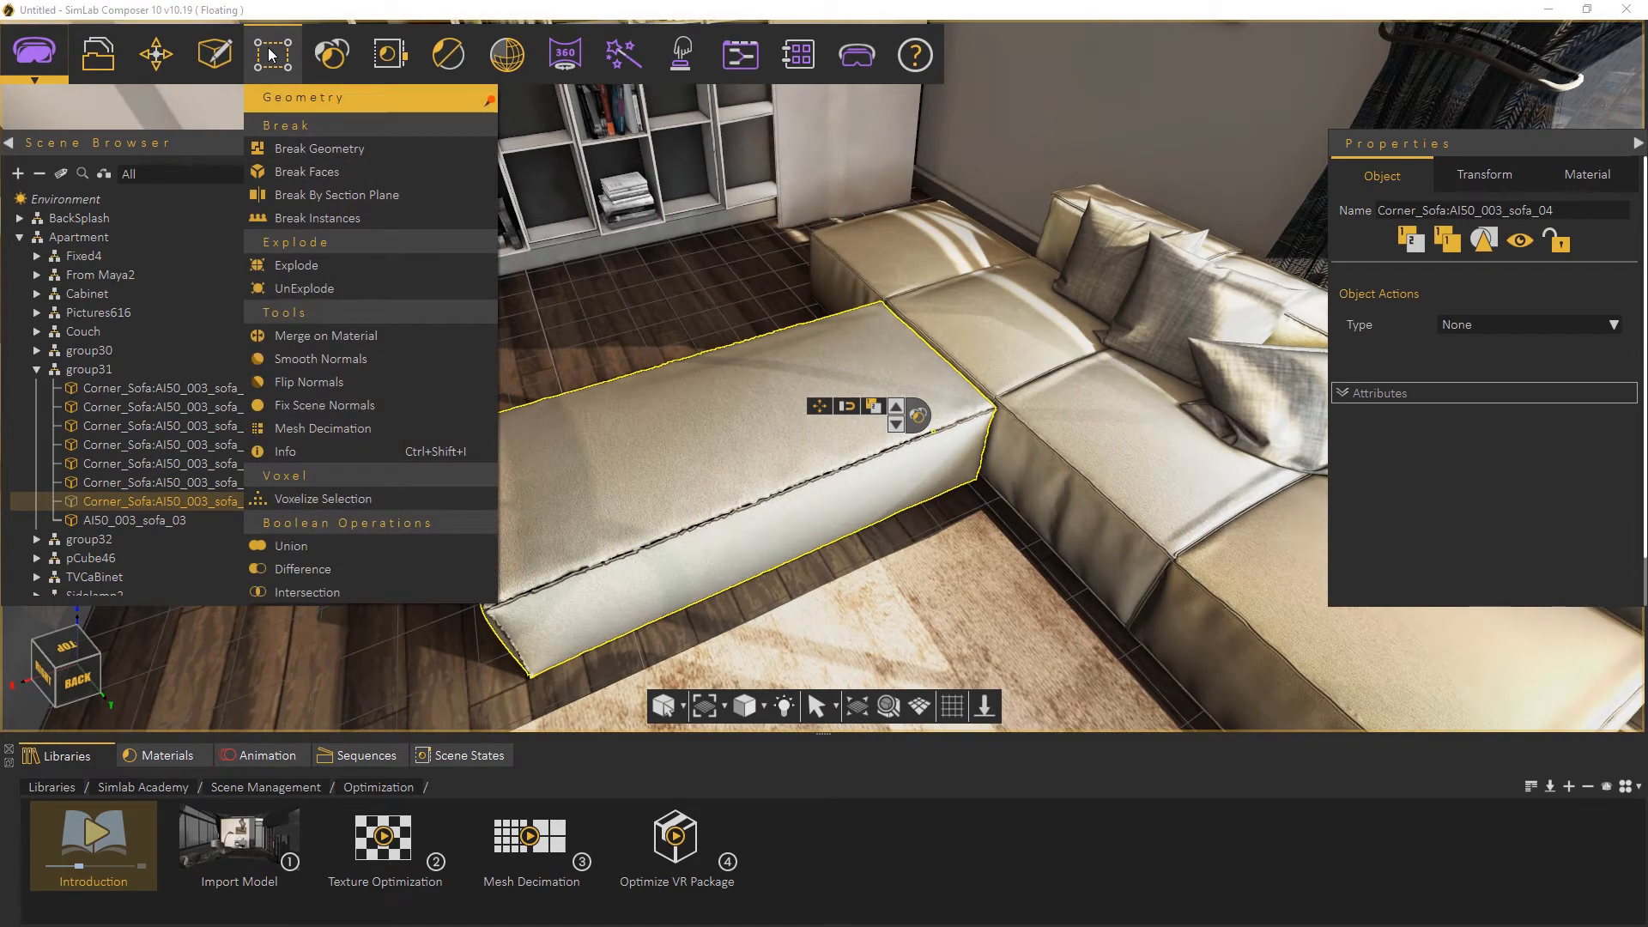
click(285, 451)
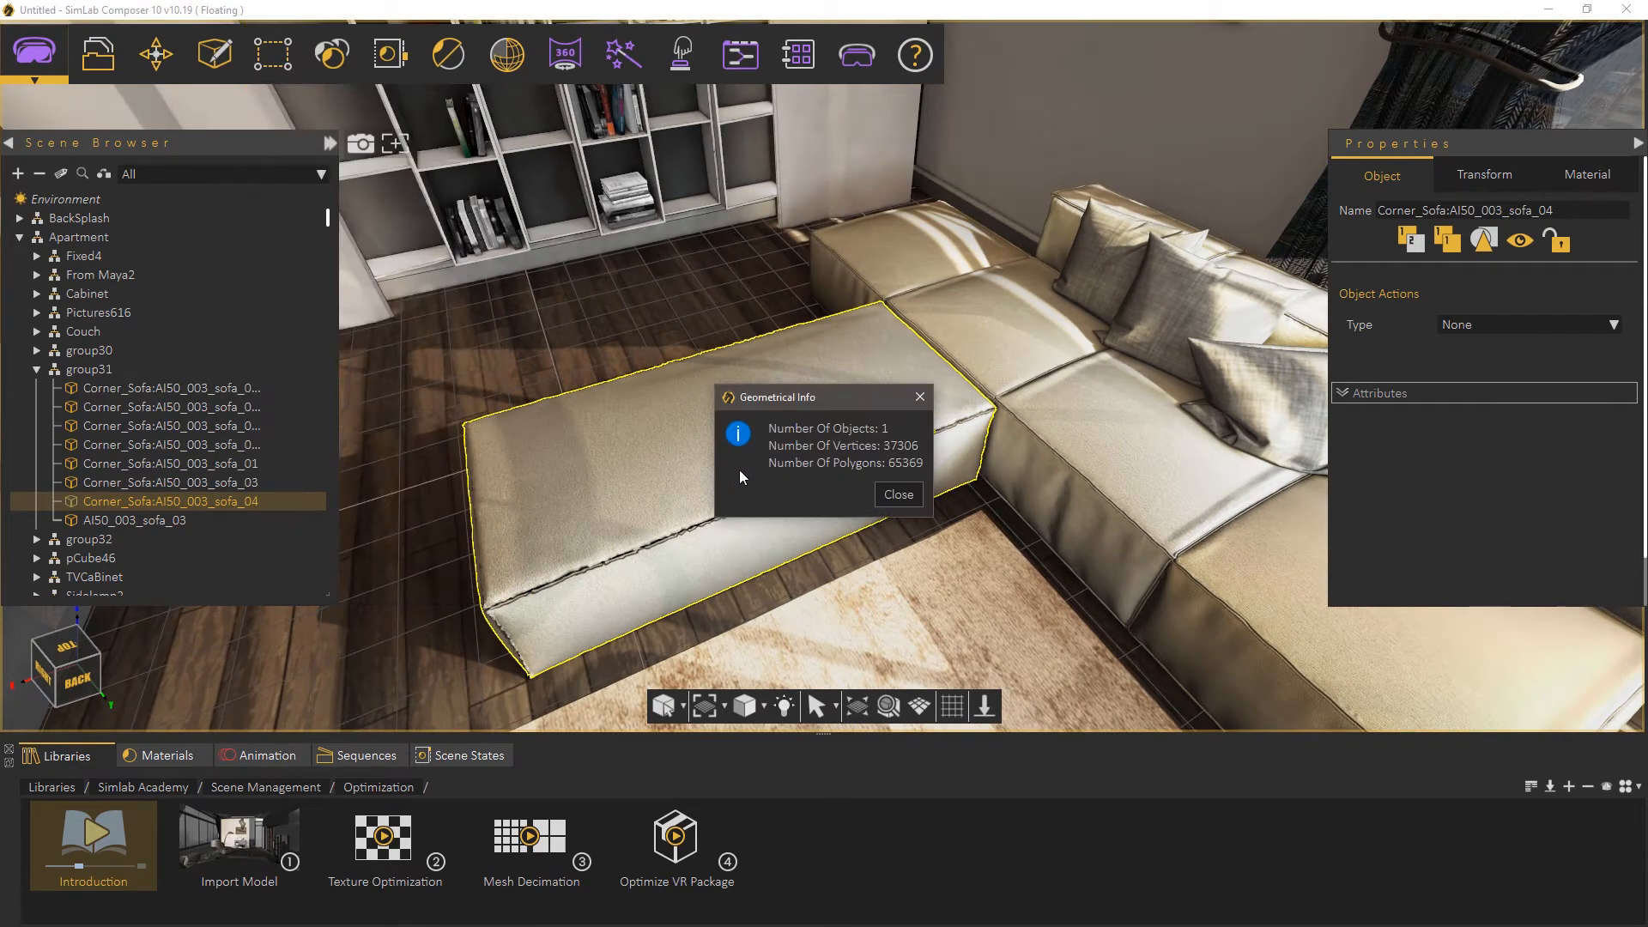
mouse_move(893, 477)
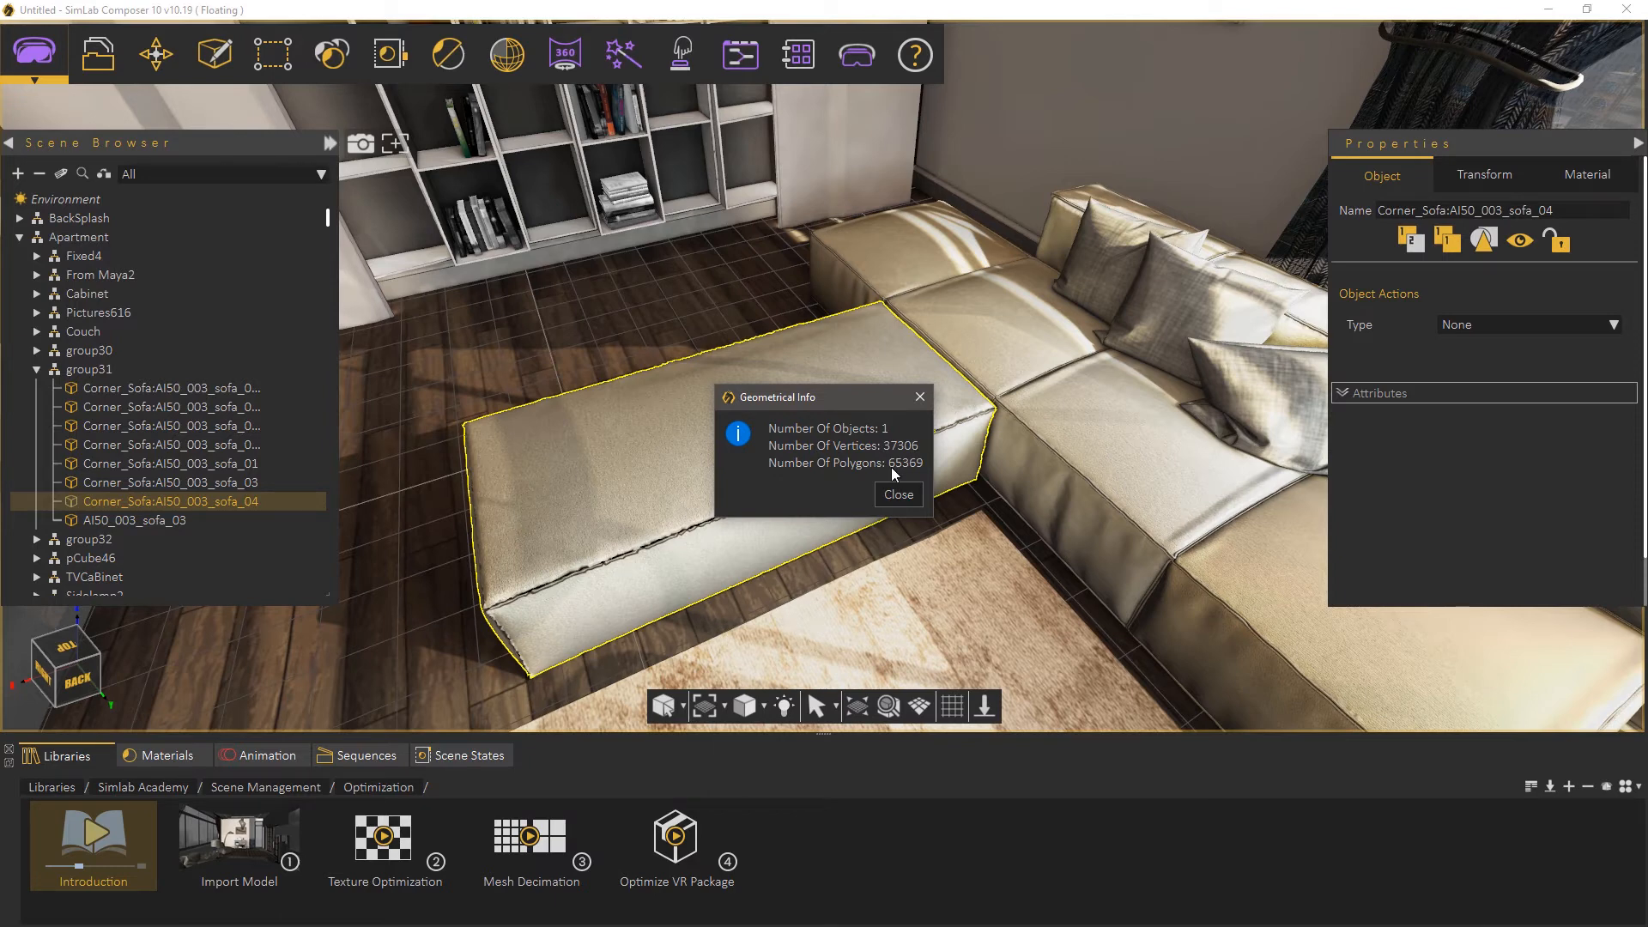
mouse_move(898, 496)
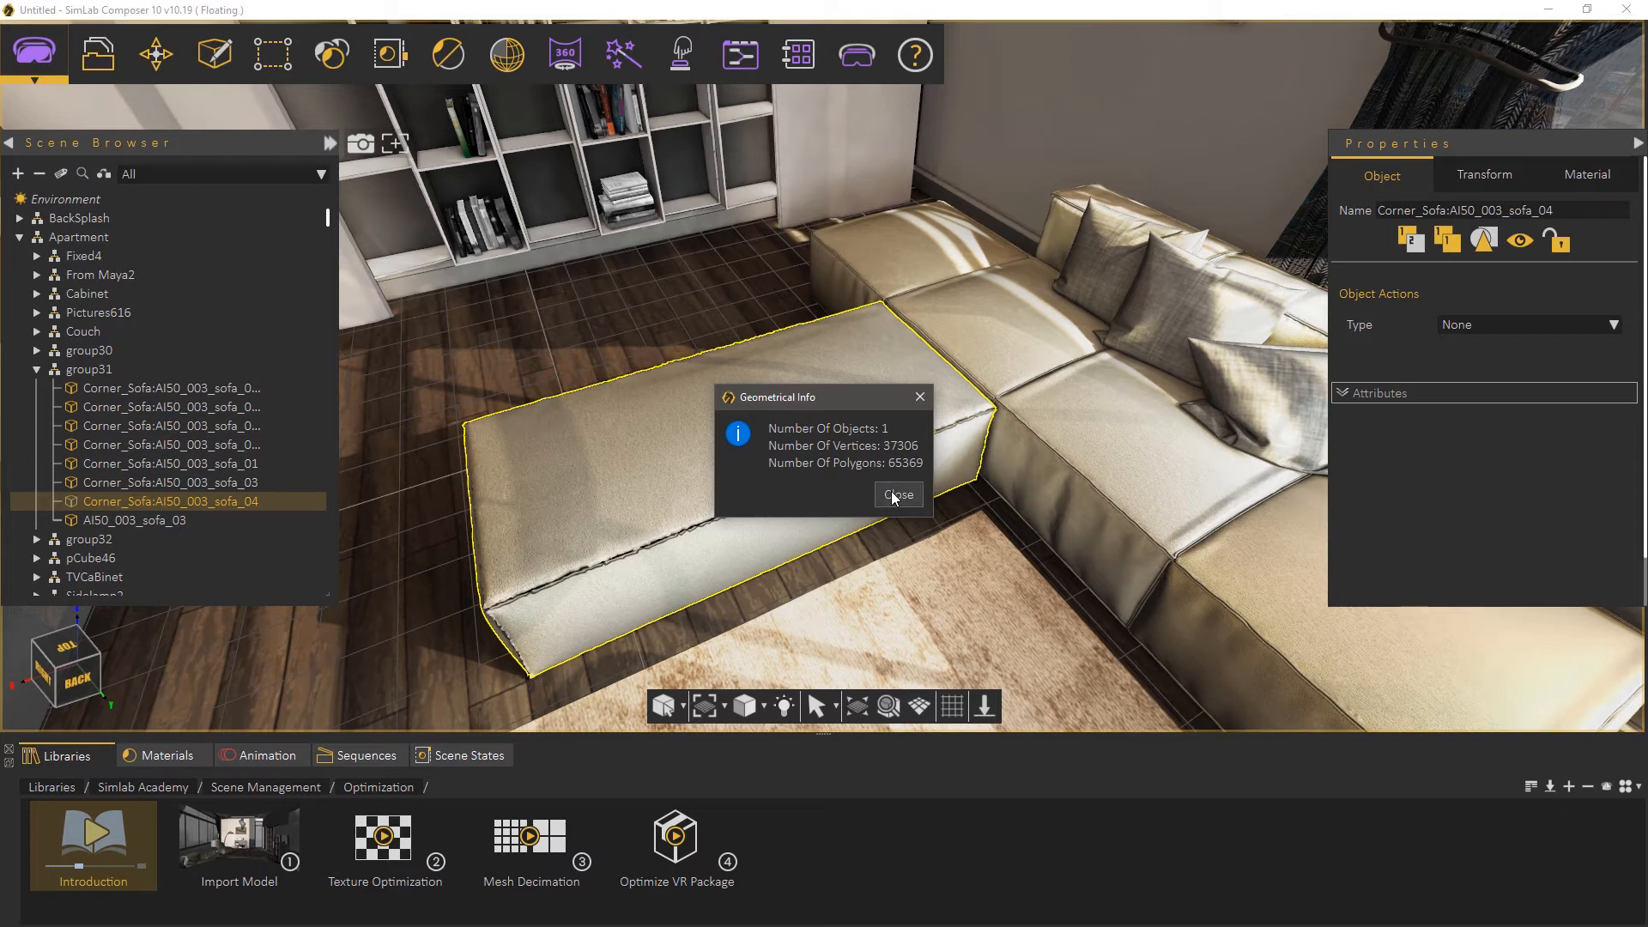
click(898, 495)
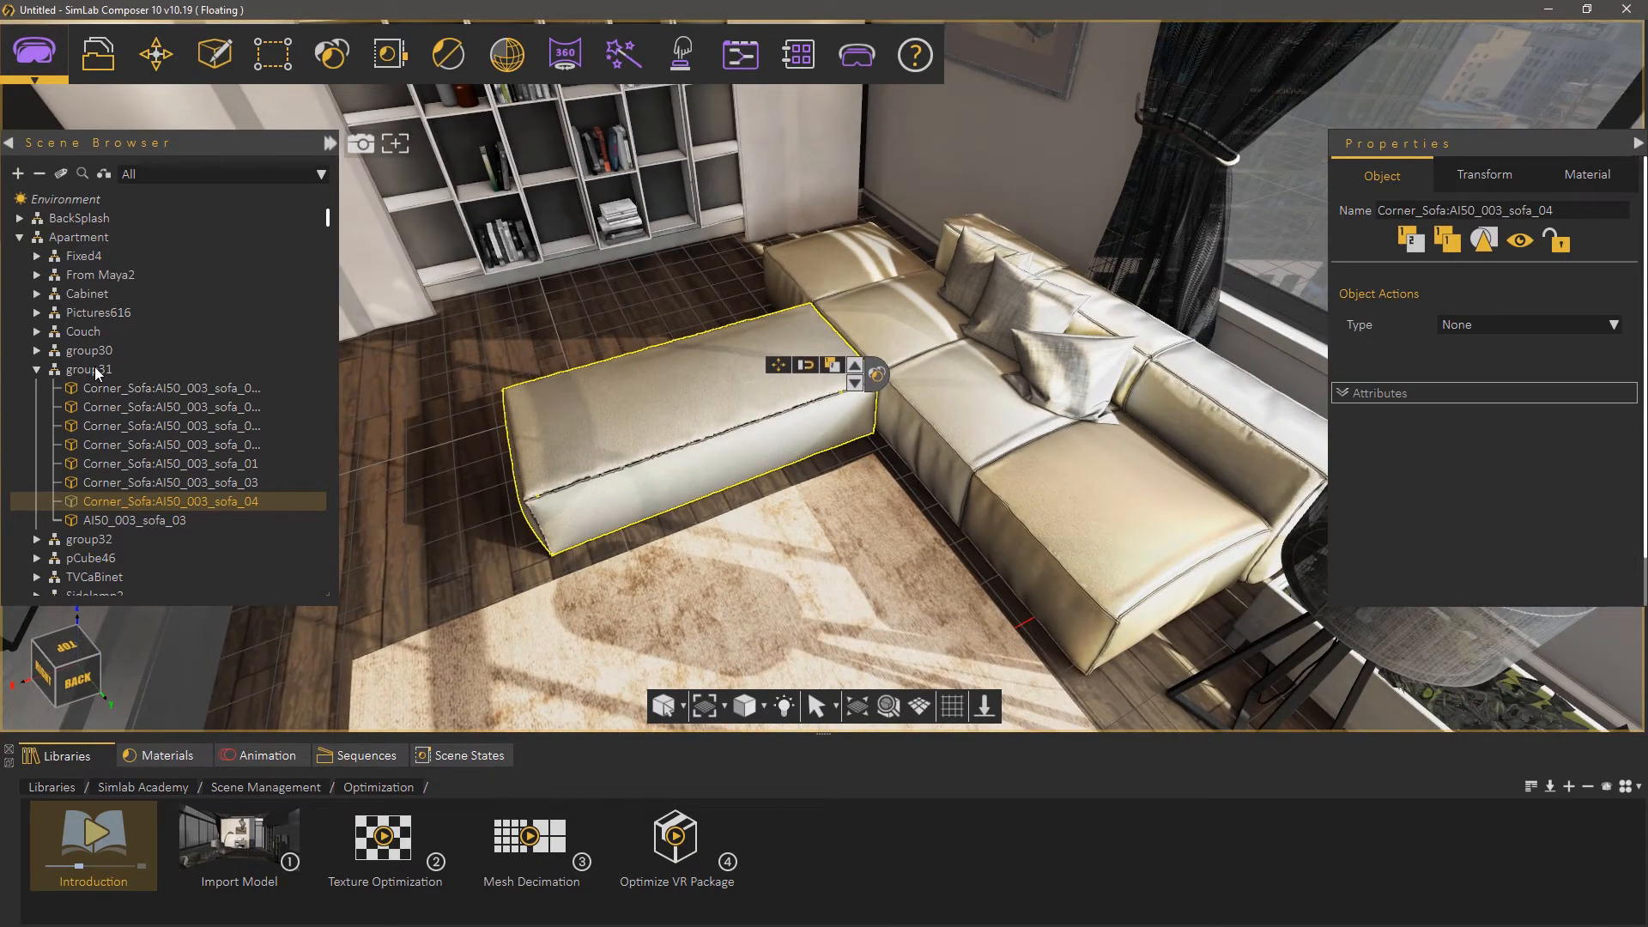
Select group31 to report 8 objects, 556,158 vertices and 1,080,195 polygons.
click(88, 369)
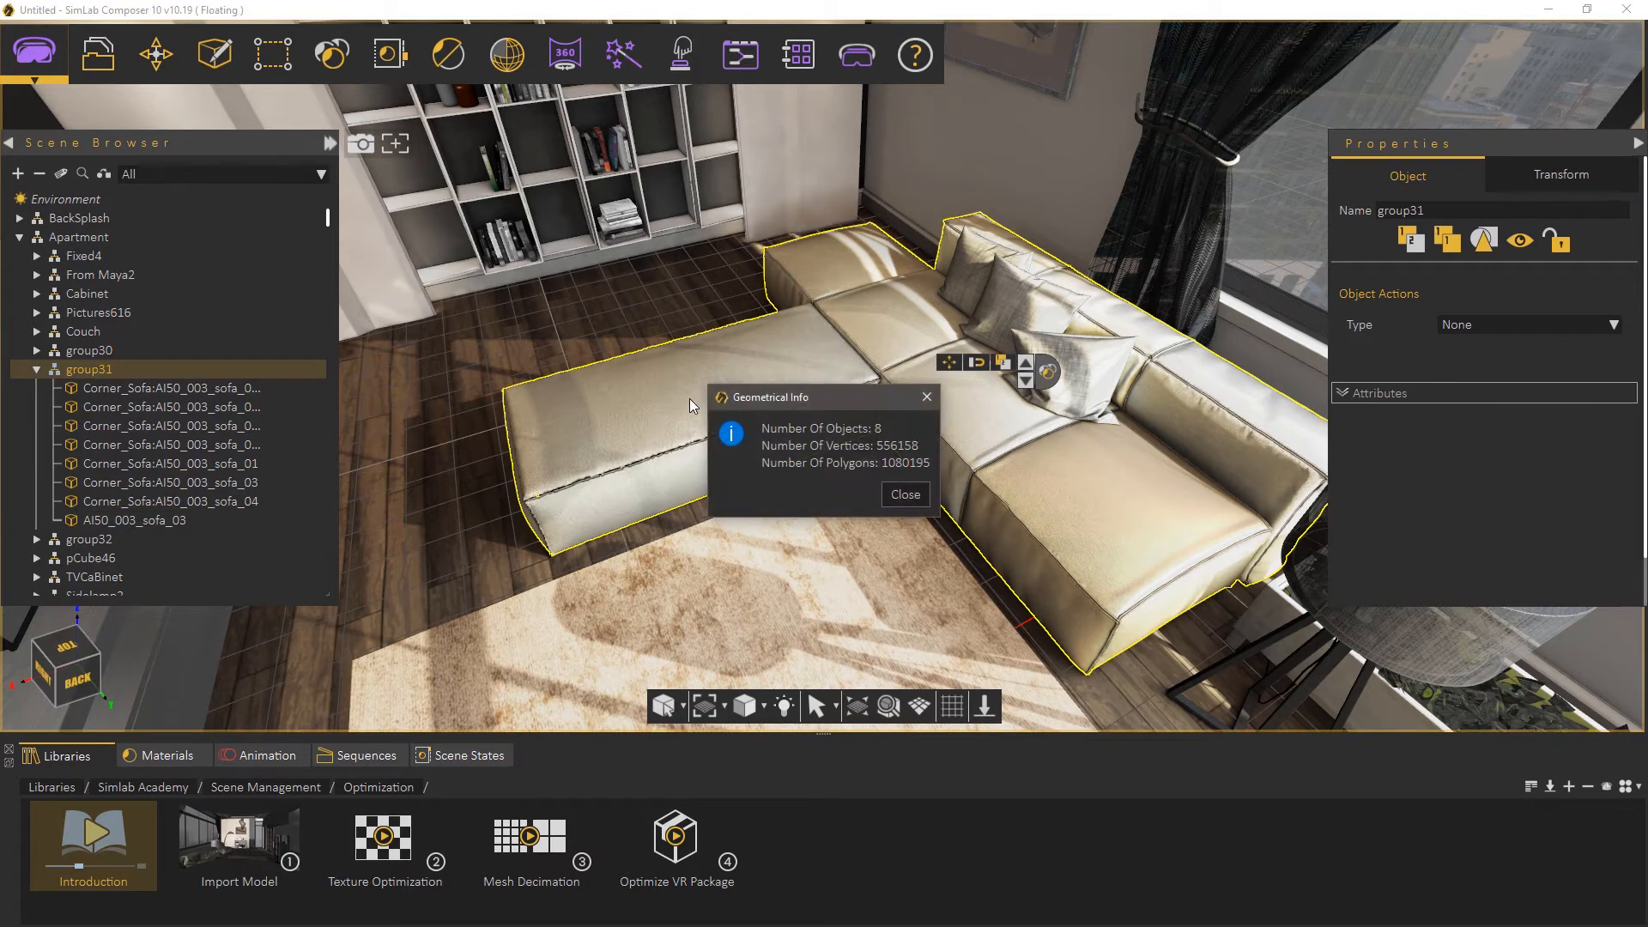
mouse_move(902, 475)
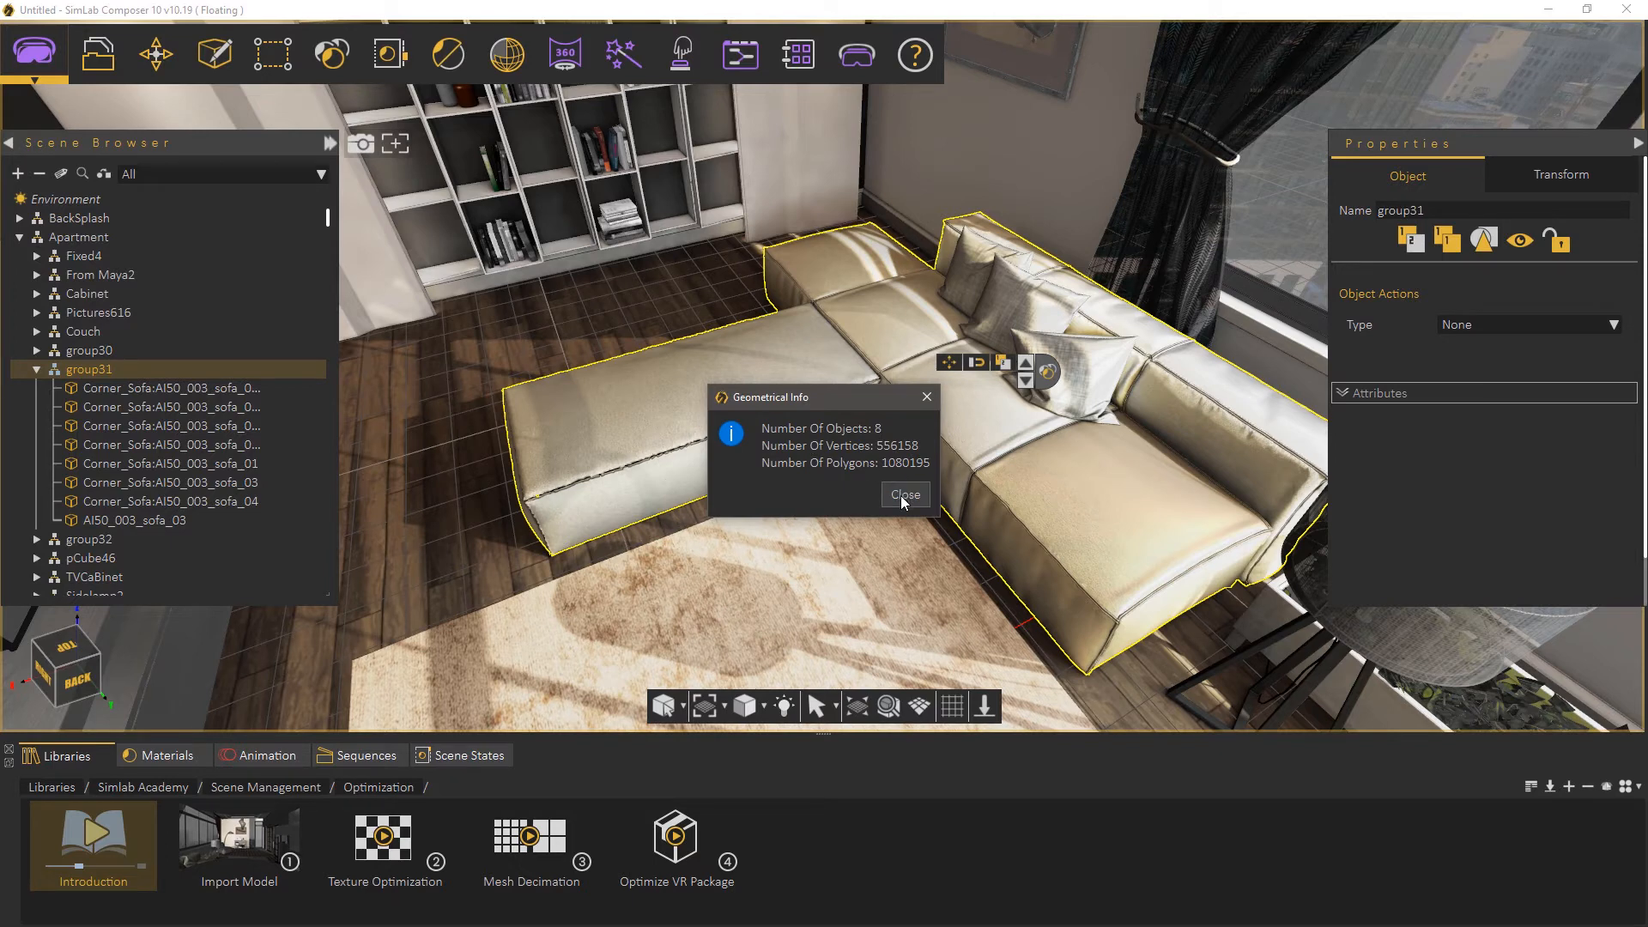
Decimate group31 by 50 percent, leaving 414,427 vertices and 629,773 polygons.
click(271, 55)
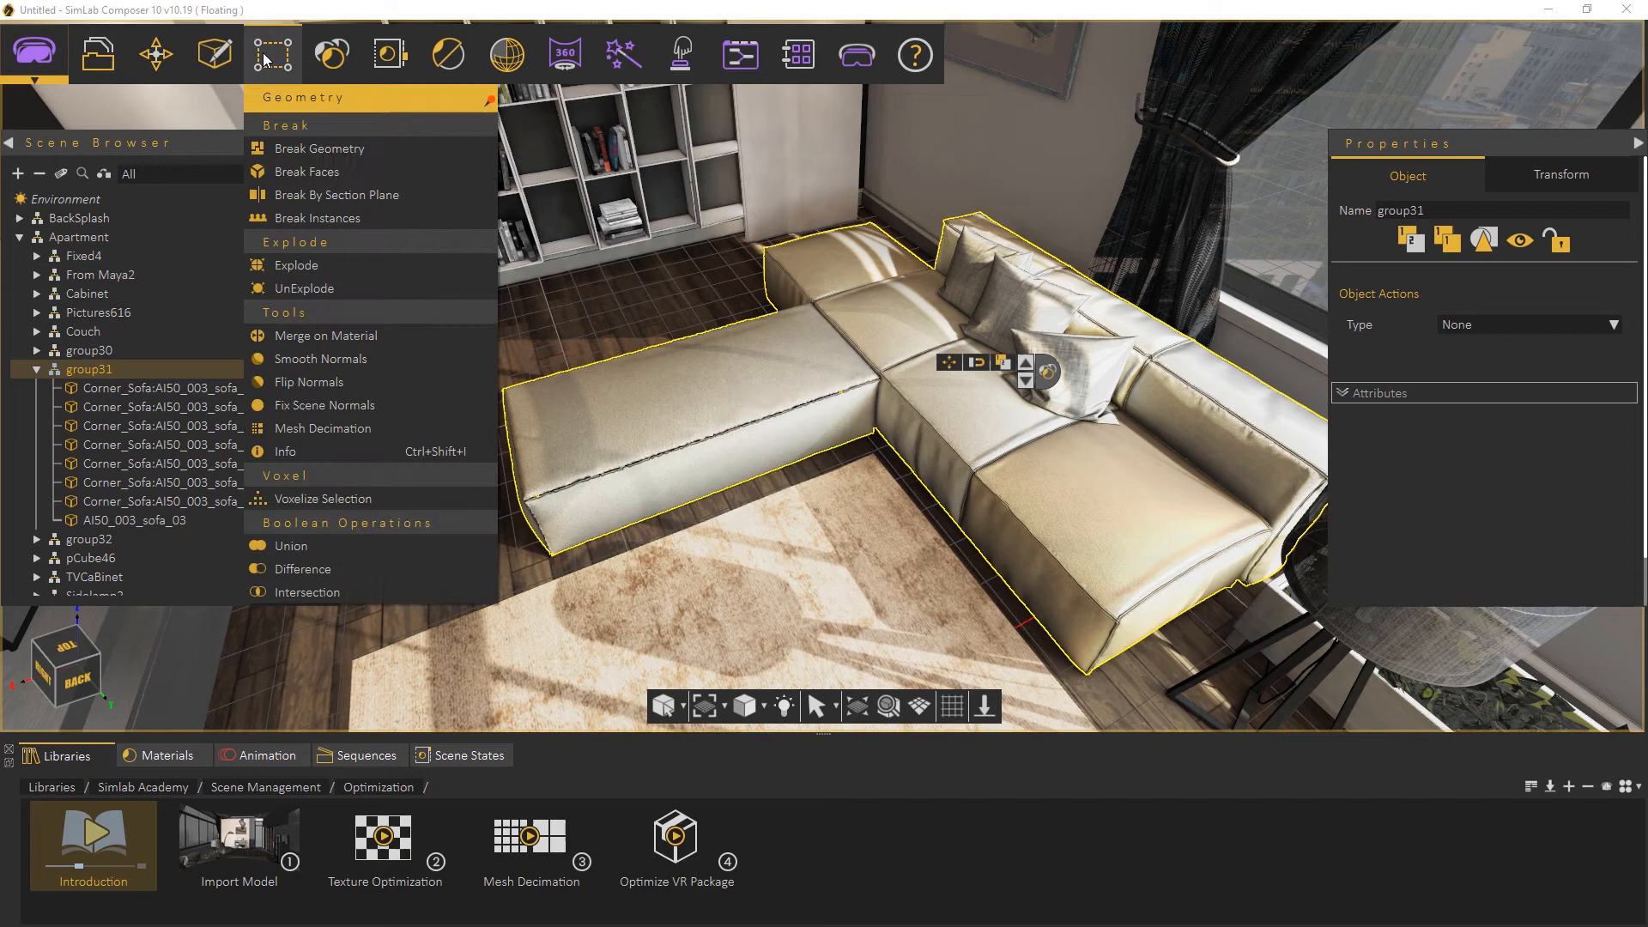
mouse_move(322, 430)
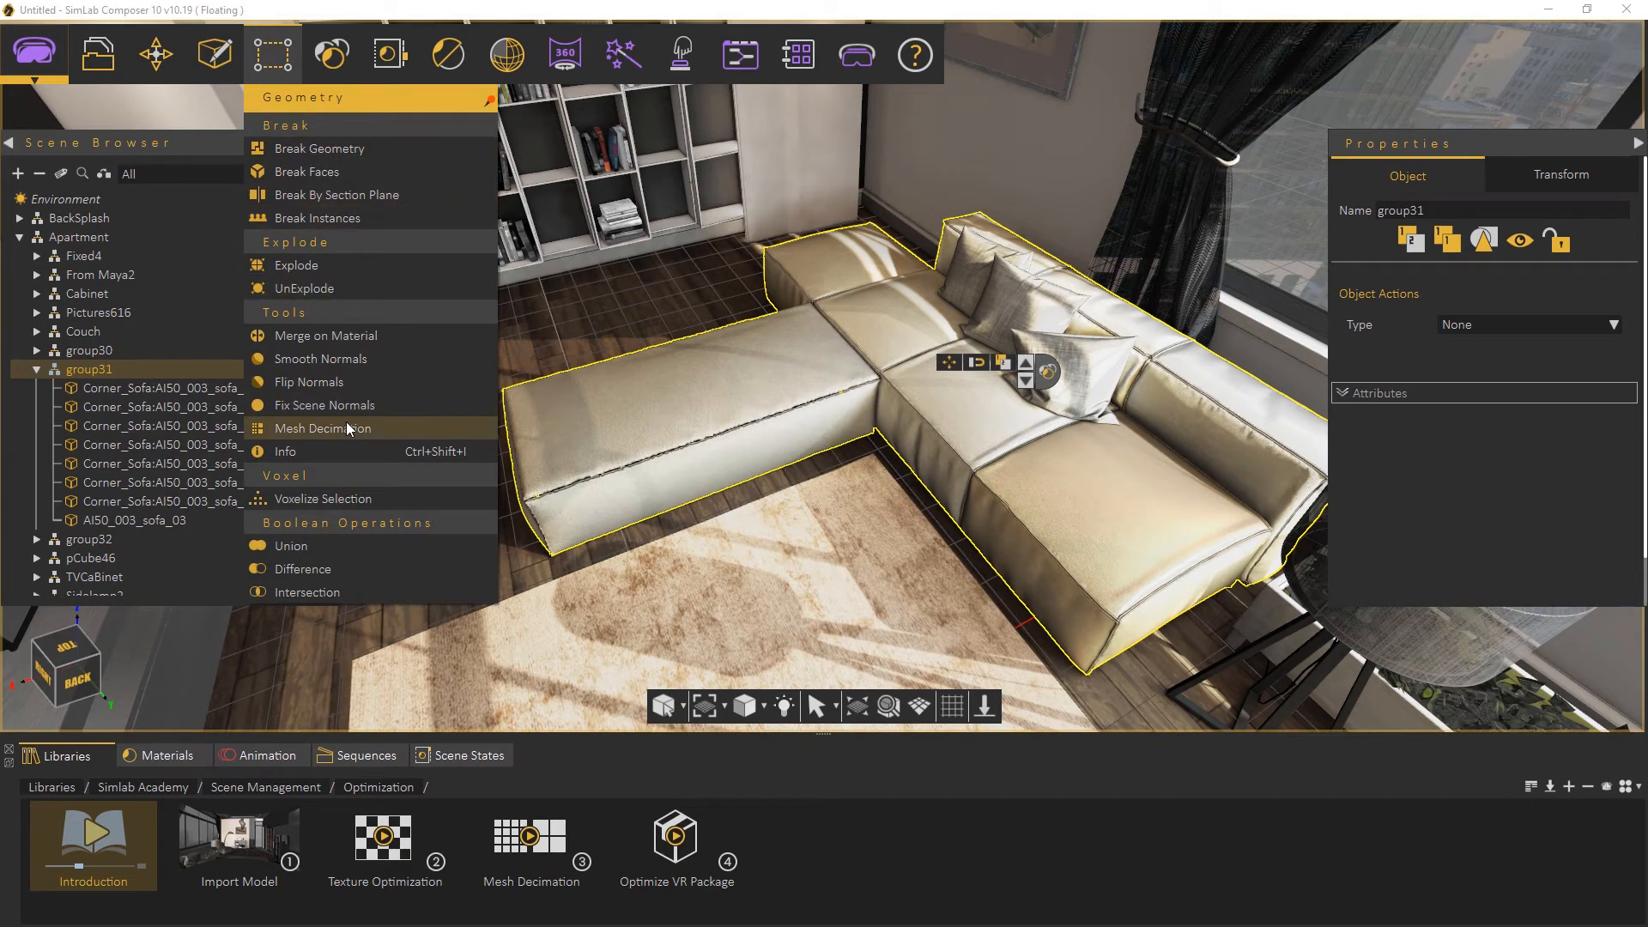
click(323, 428)
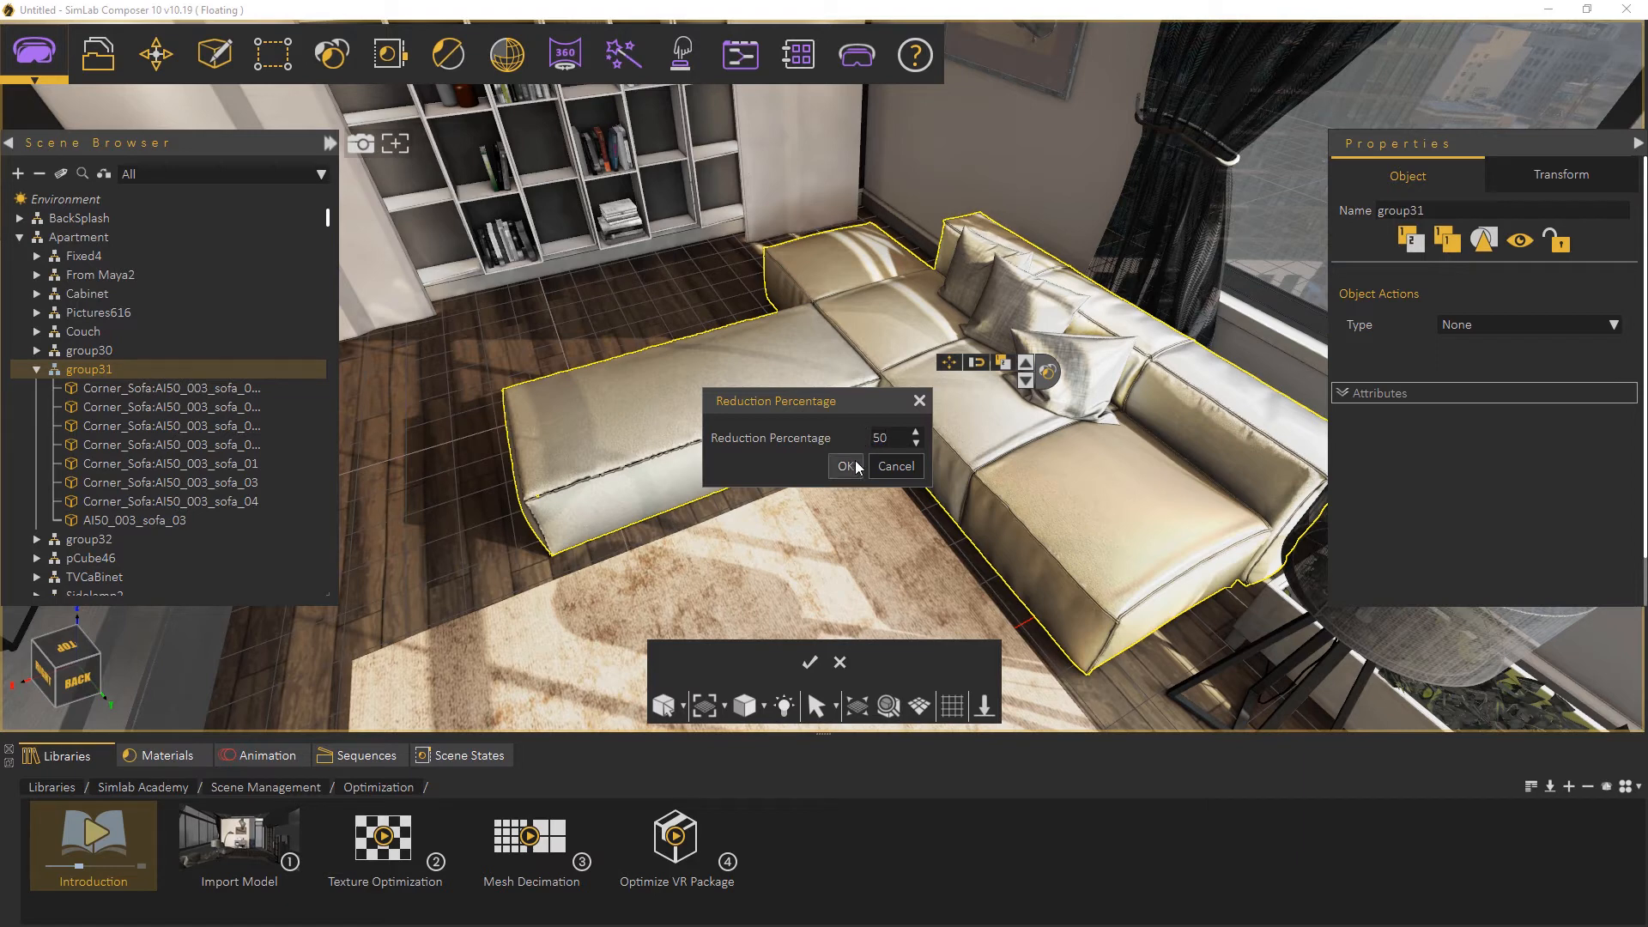
click(844, 465)
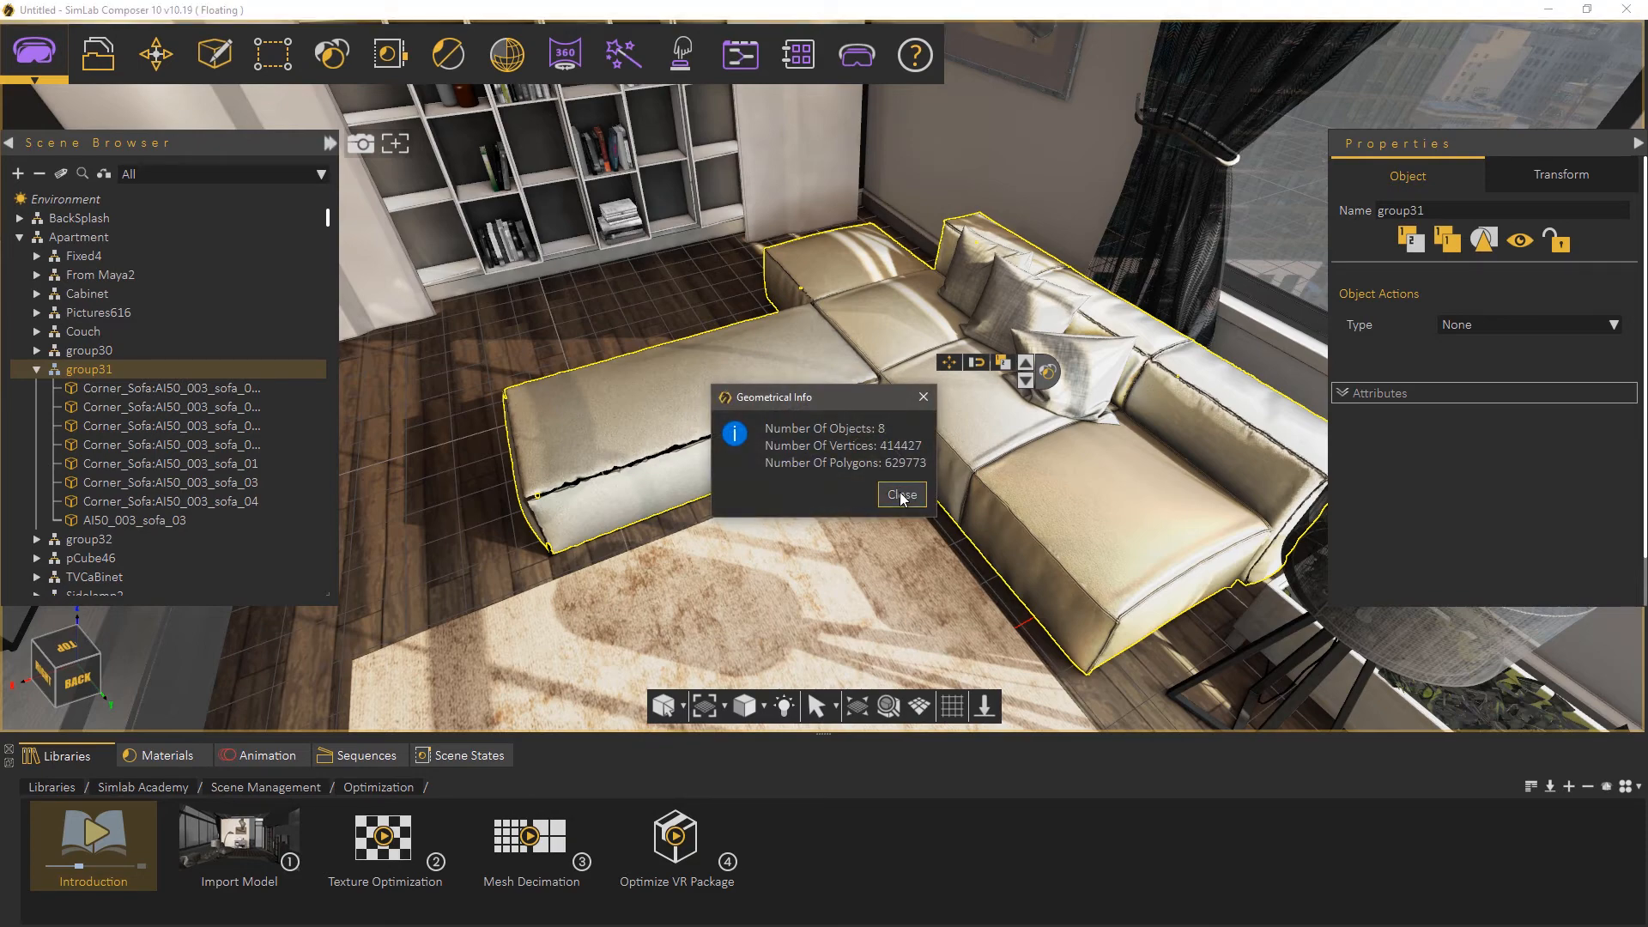
click(899, 495)
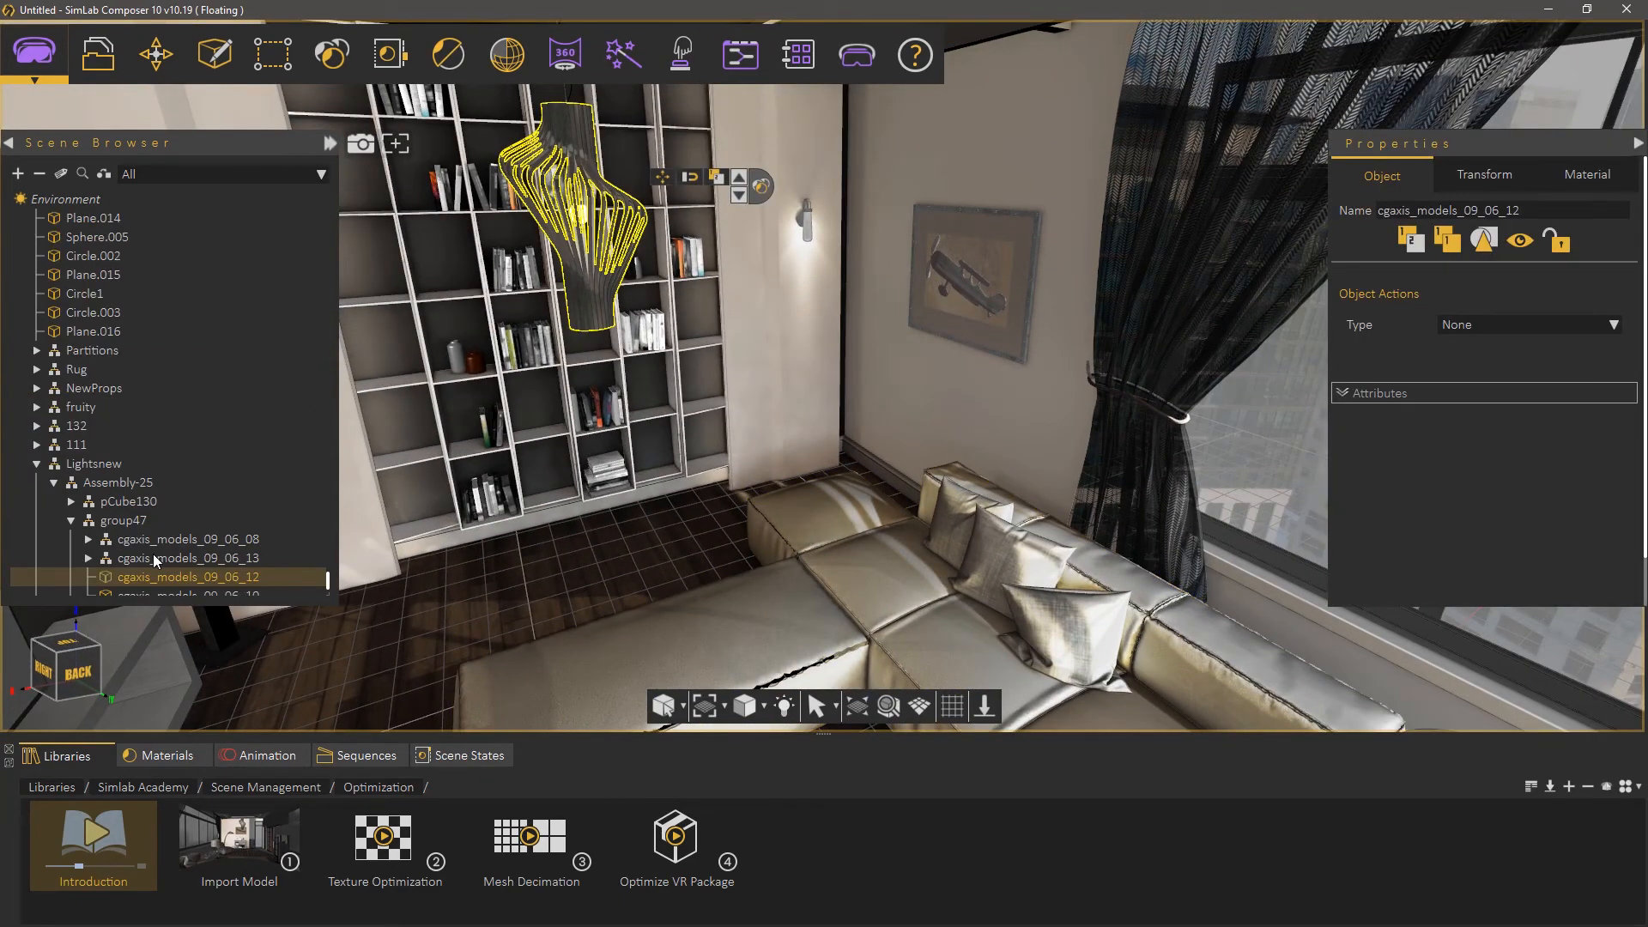
Select group47 (6 objects, 121,638 polygons) and run Mesh Decimation on it.
click(124, 519)
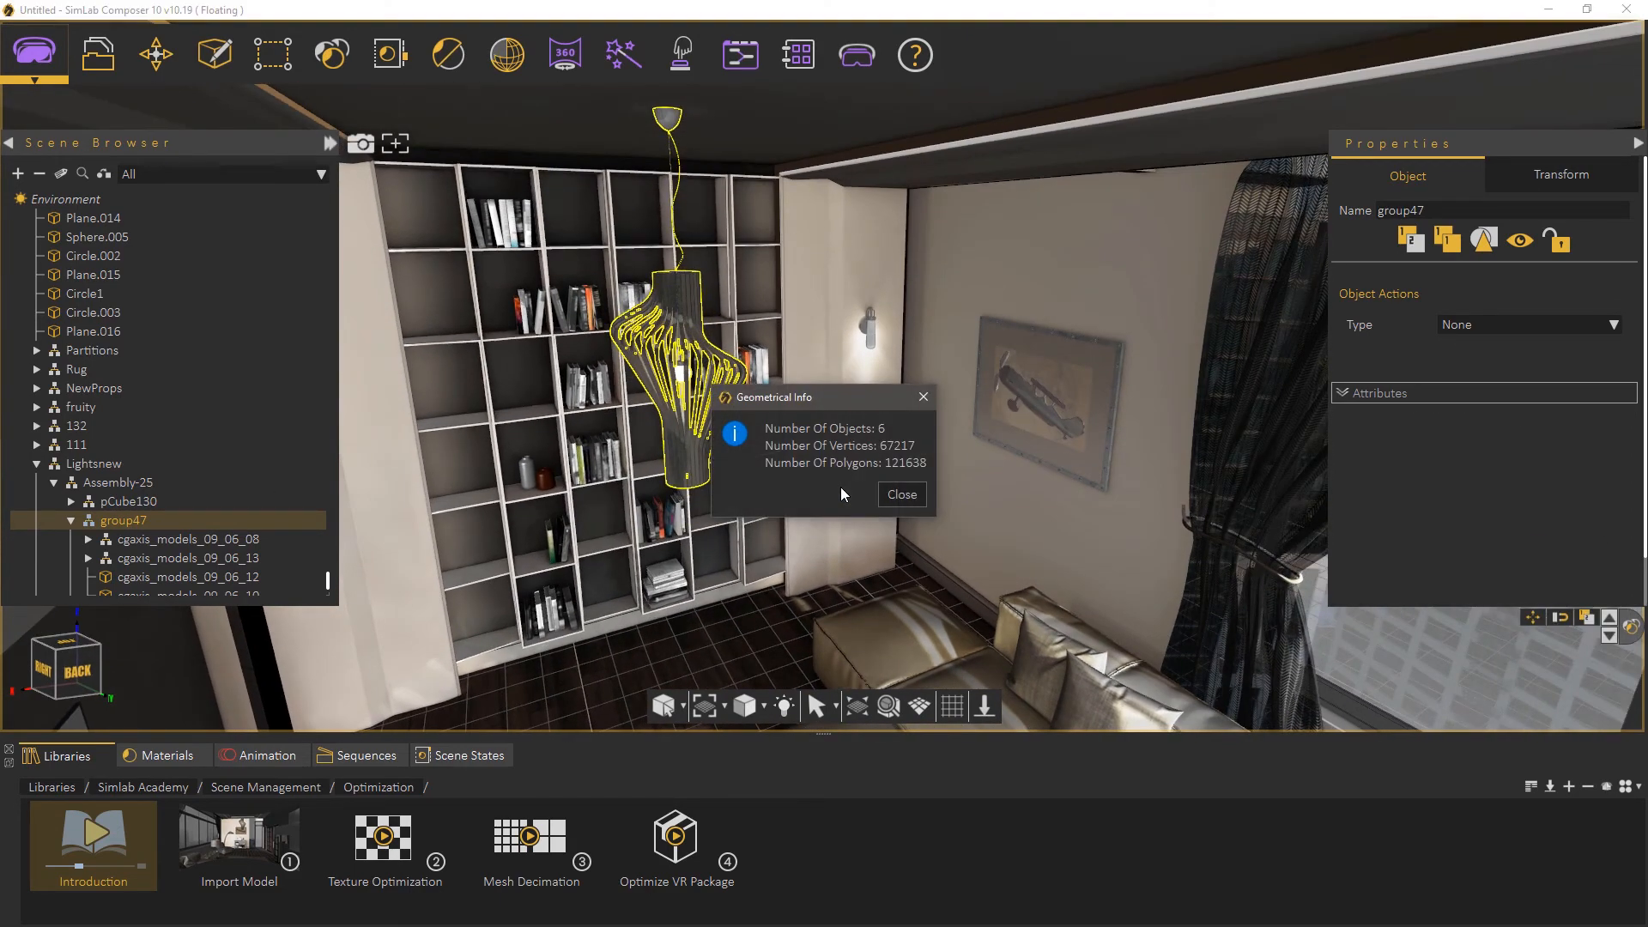
click(900, 495)
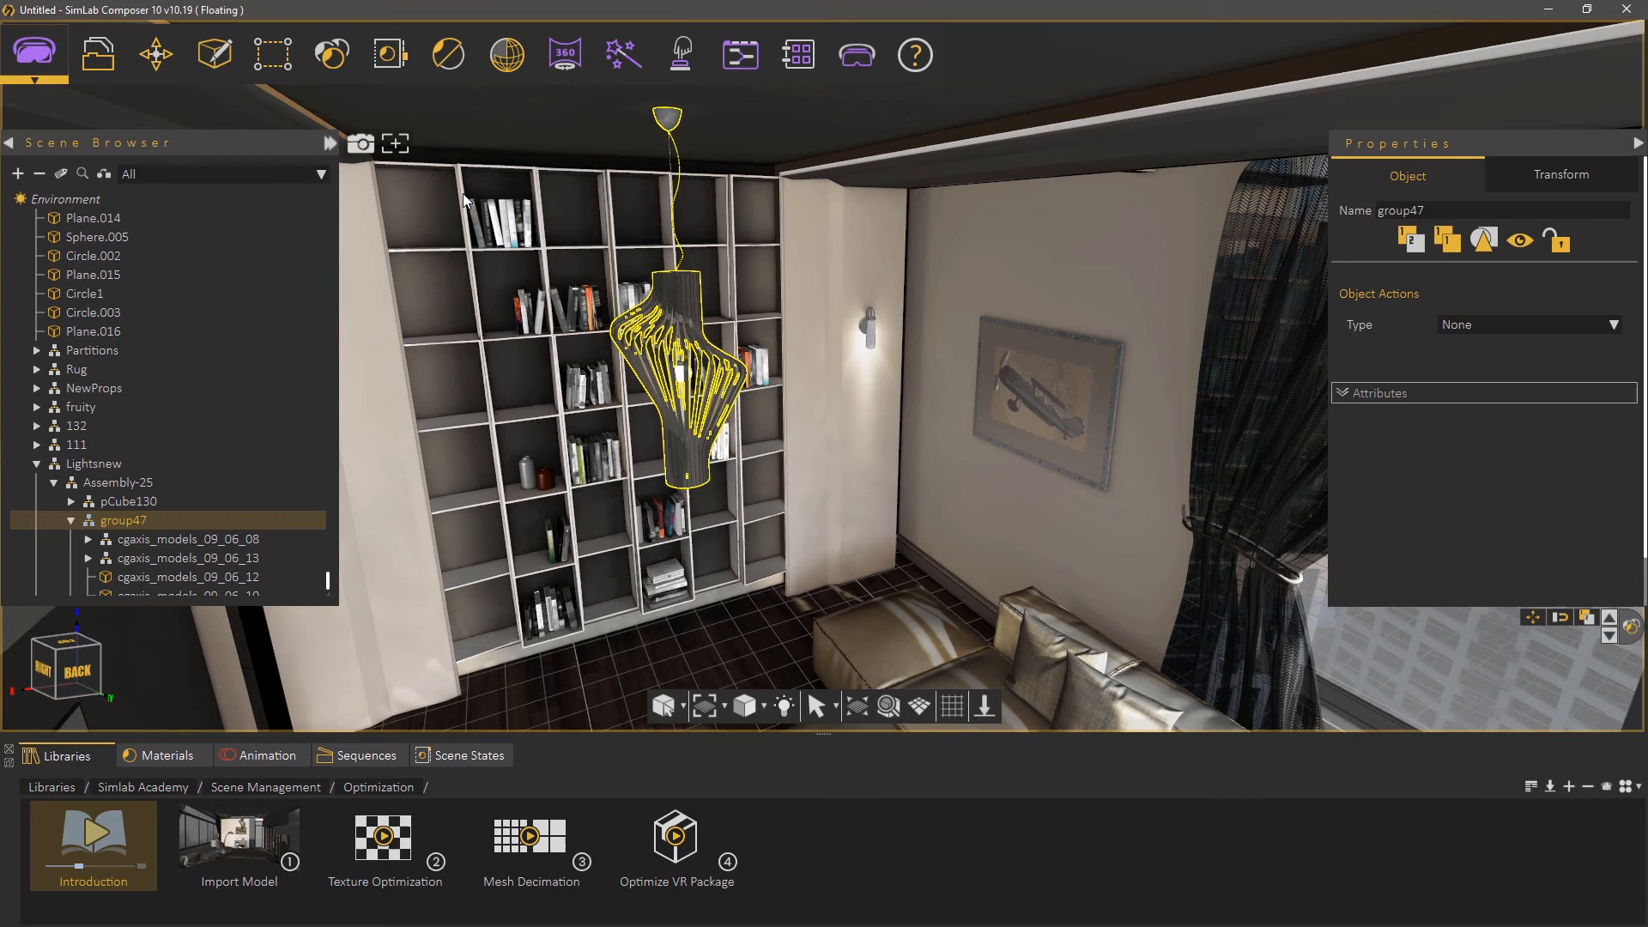
click(271, 54)
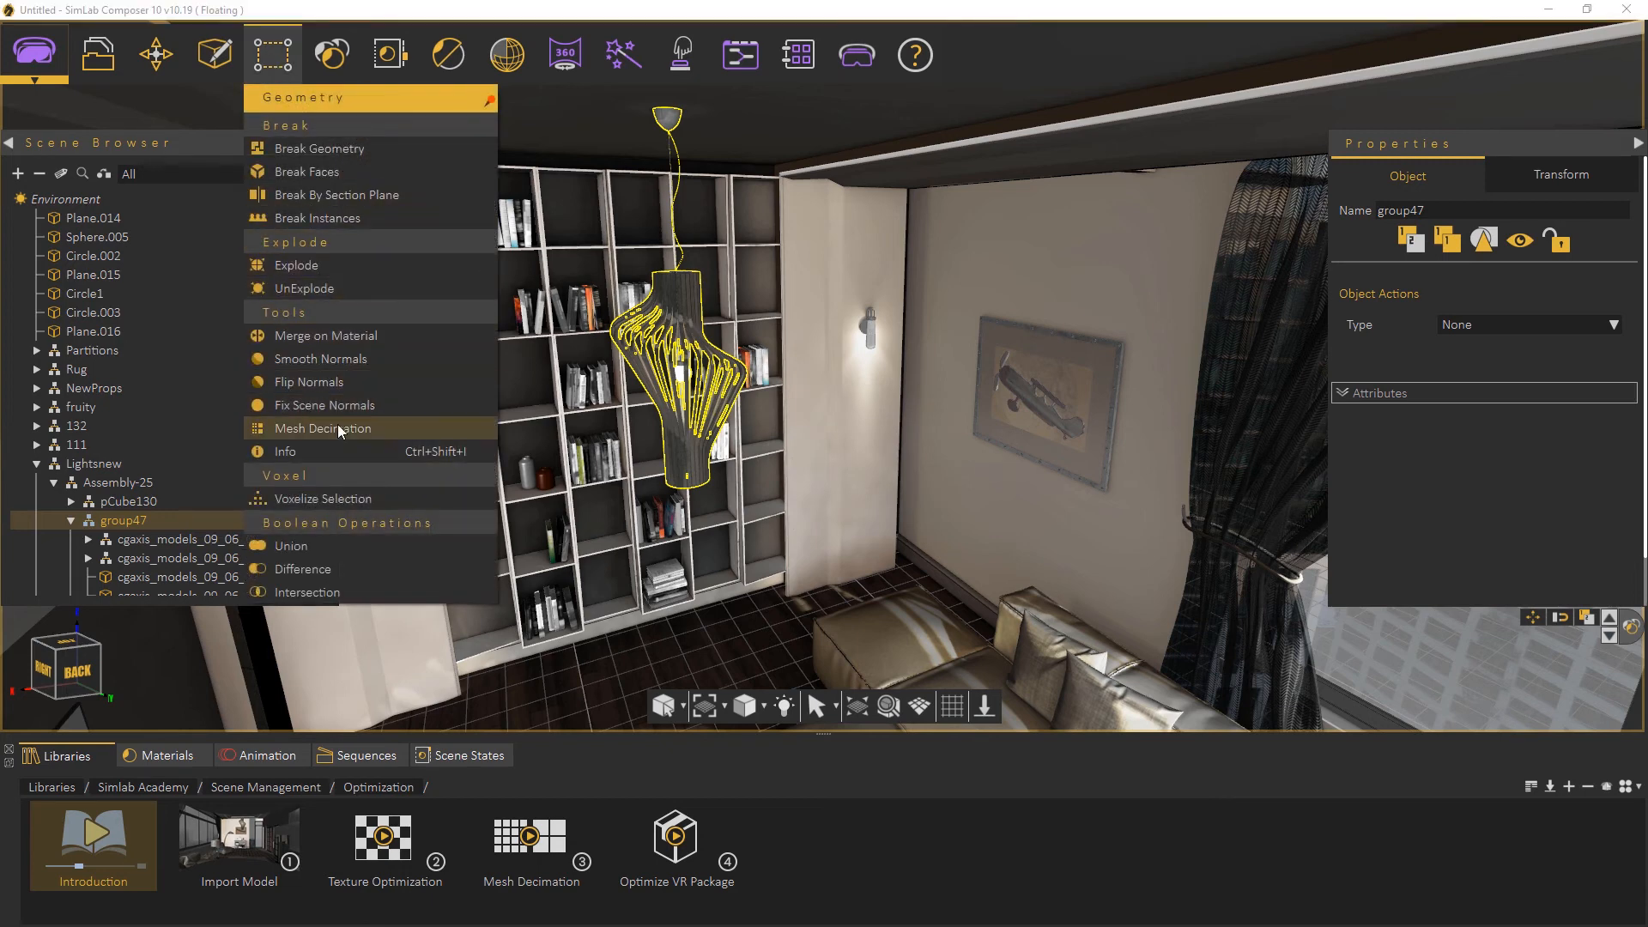
click(324, 428)
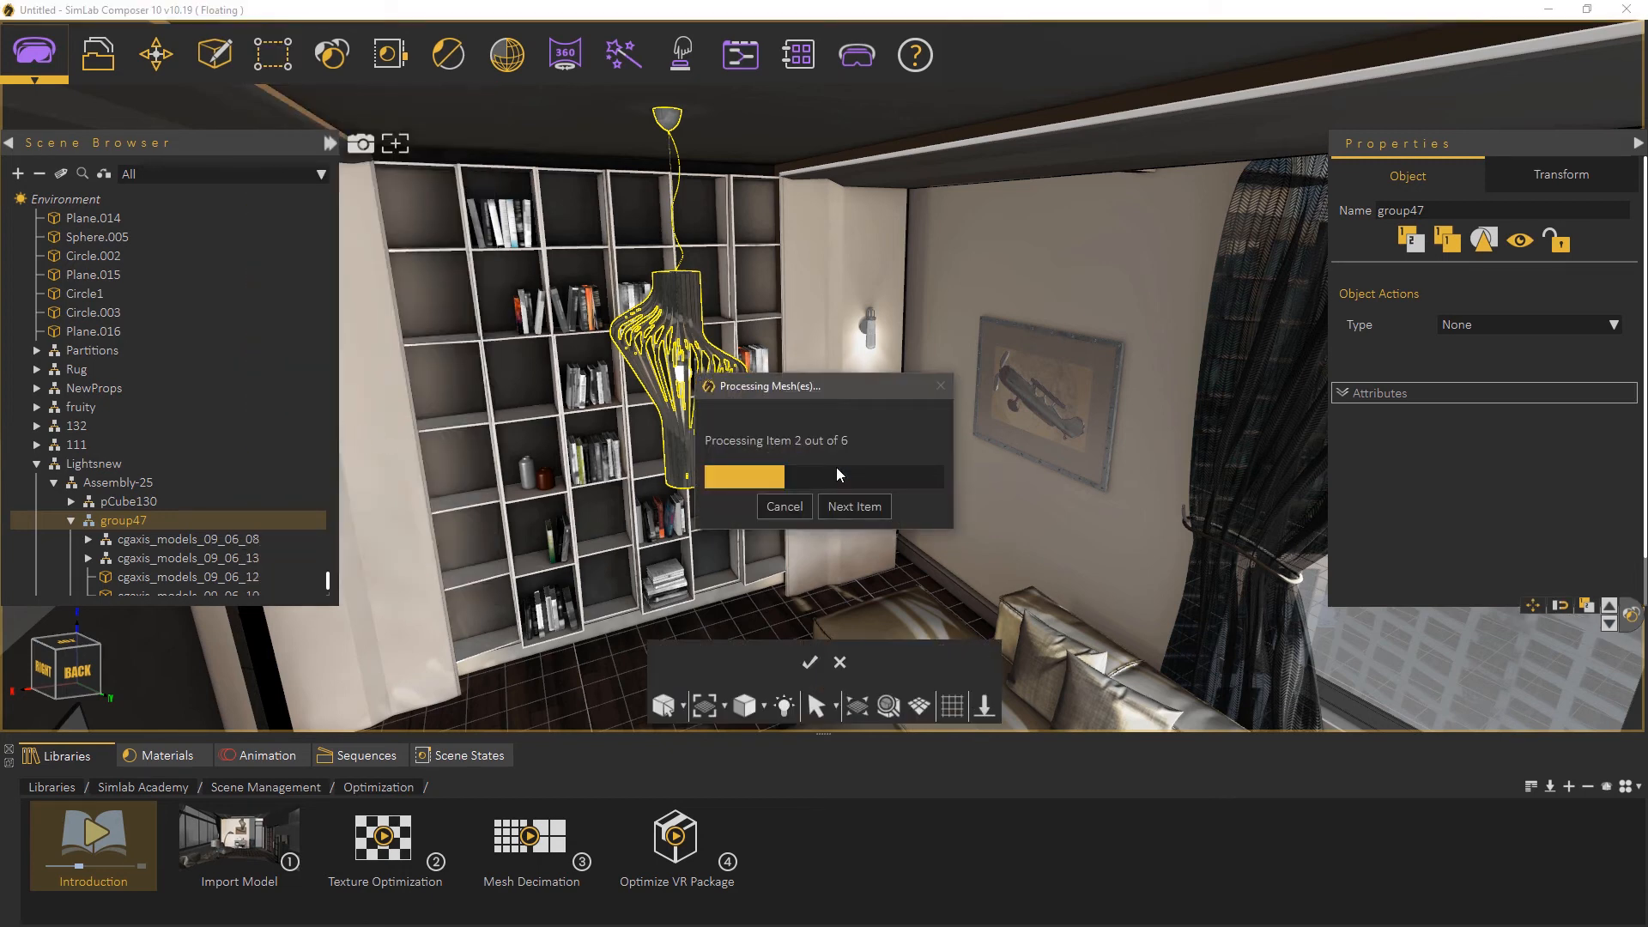
click(852, 506)
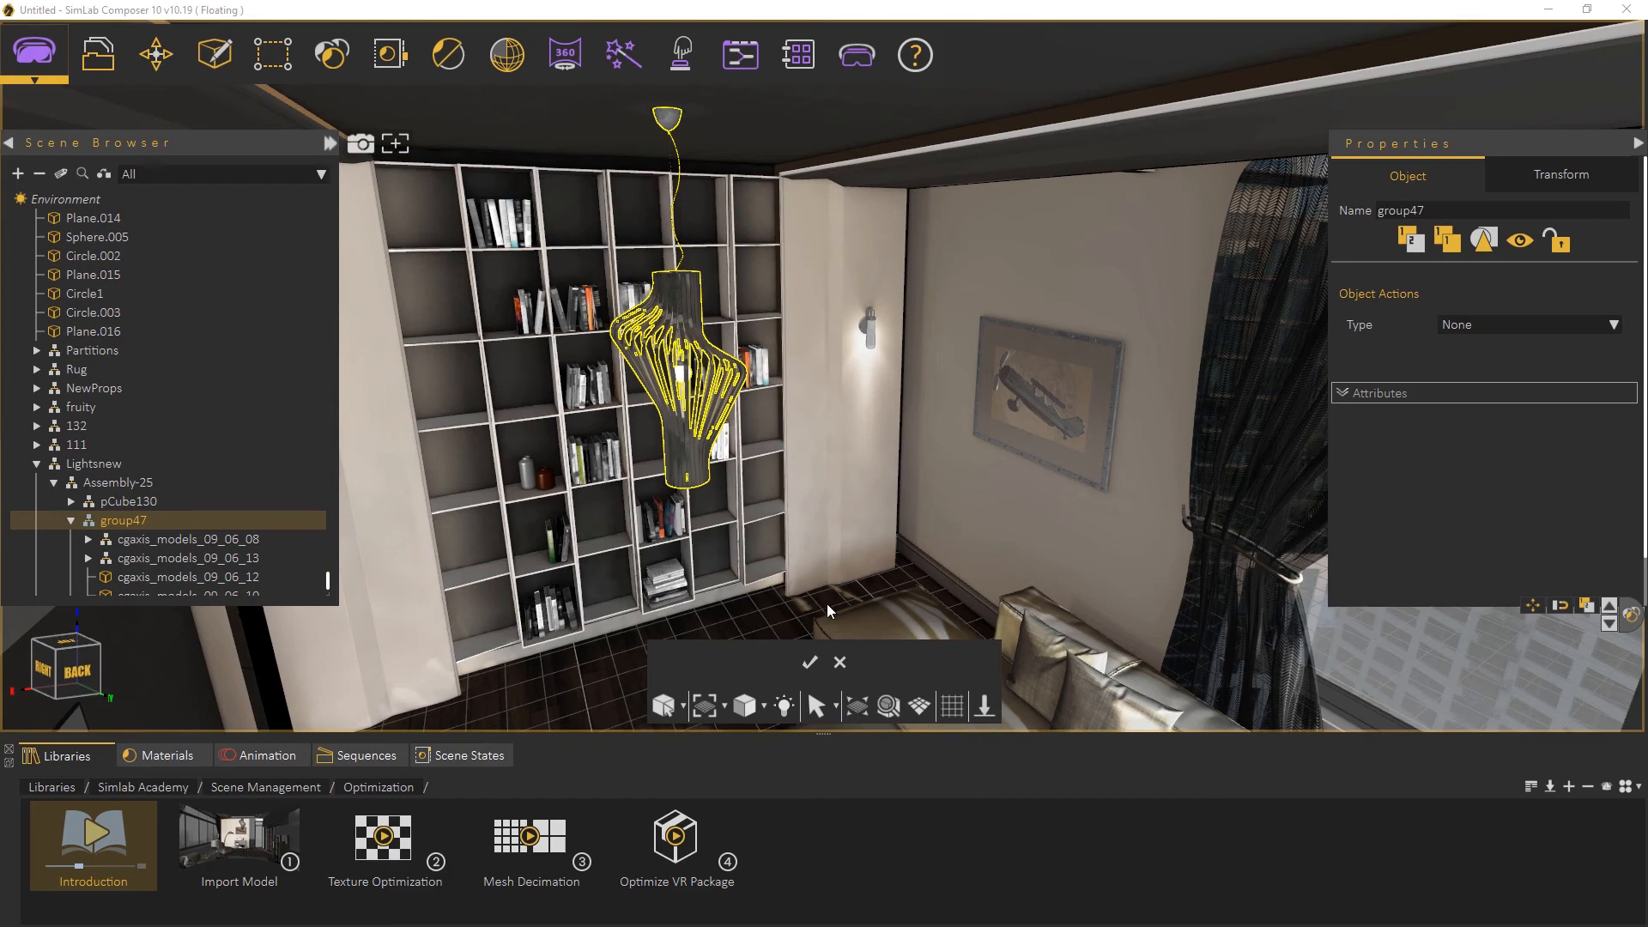
click(810, 661)
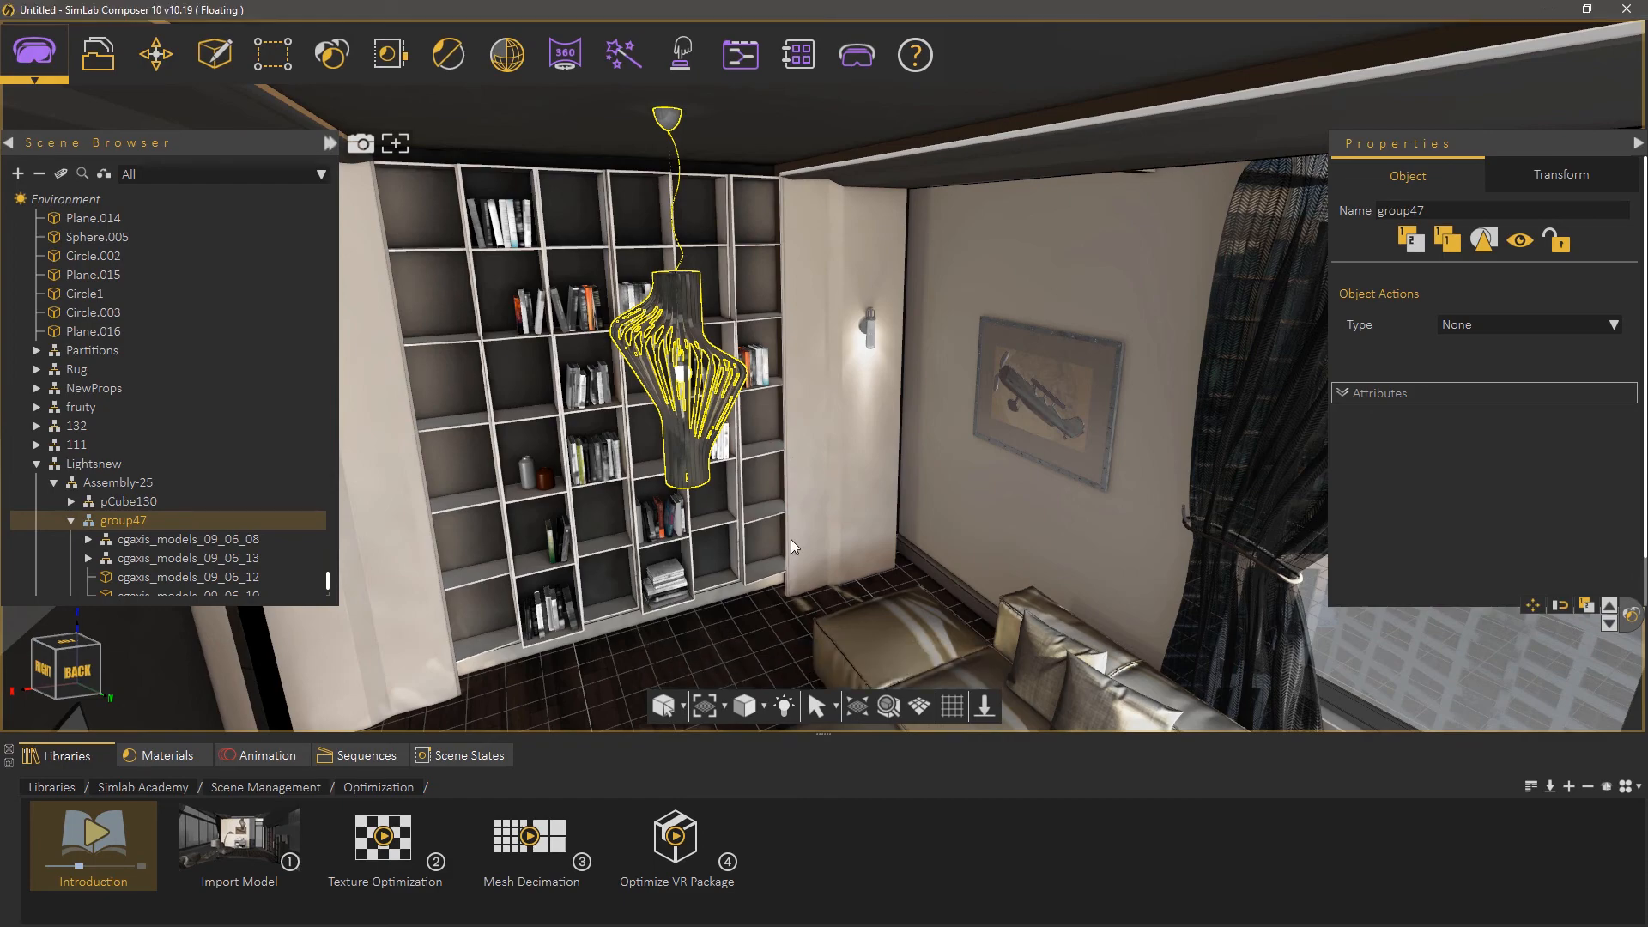